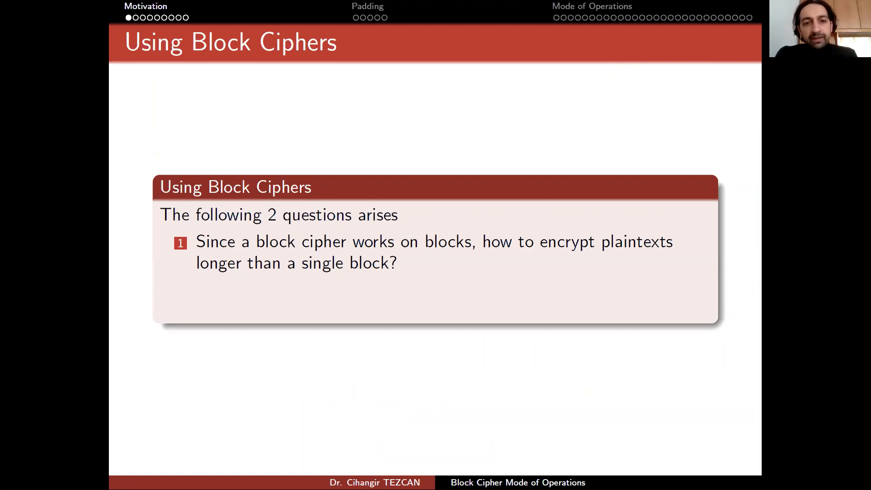
mouse_move(489, 267)
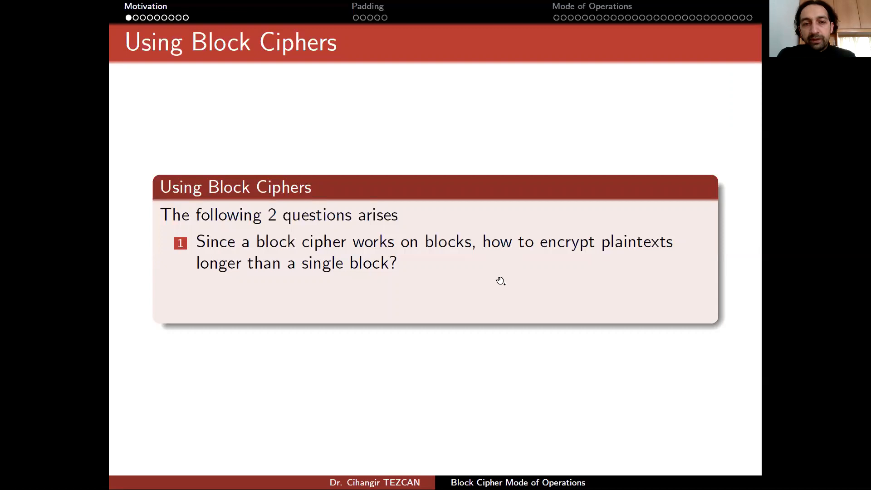
mouse_move(361, 256)
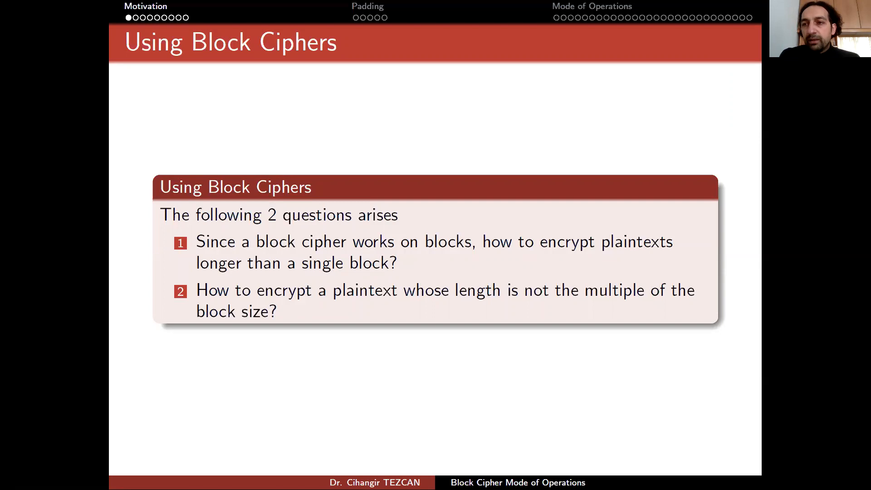
Step: Step the 'Using Block Ciphers' slide back to showing only the first question
key(Right)
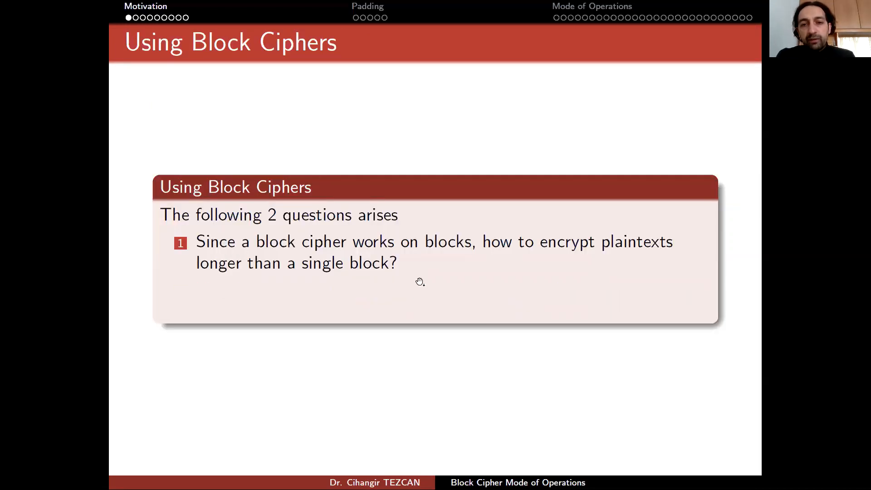
mouse_move(271, 278)
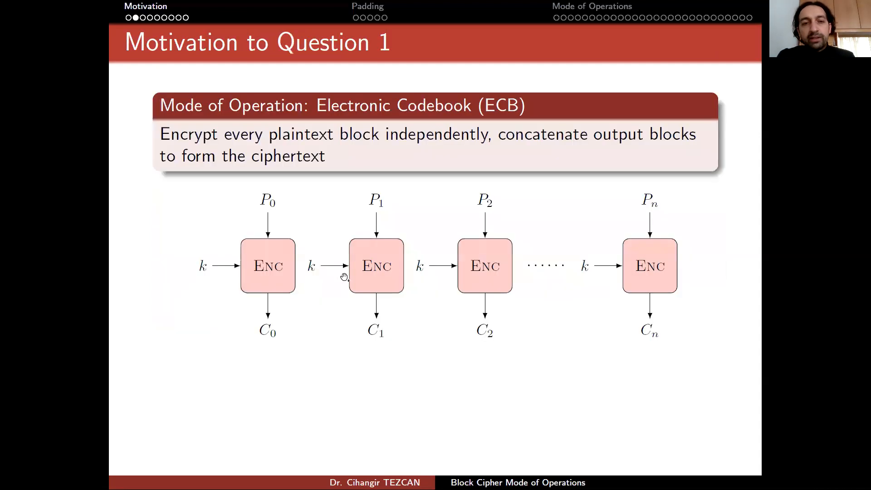
mouse_move(581, 210)
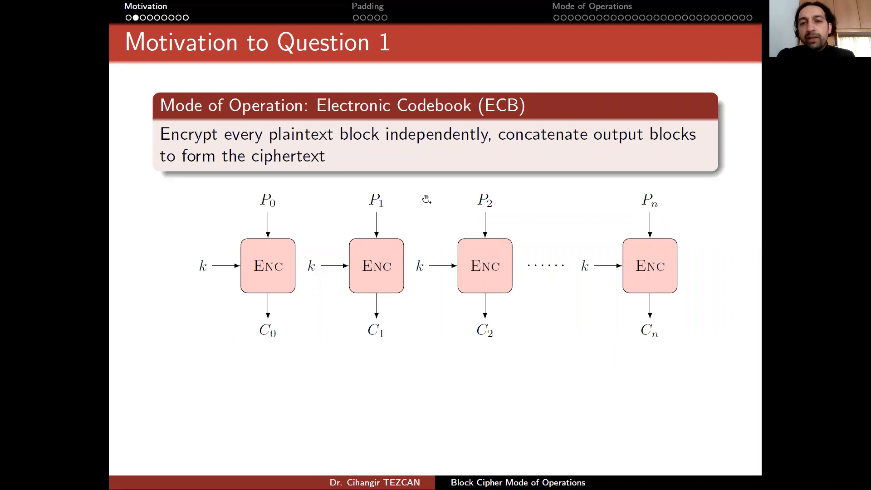
mouse_move(269, 269)
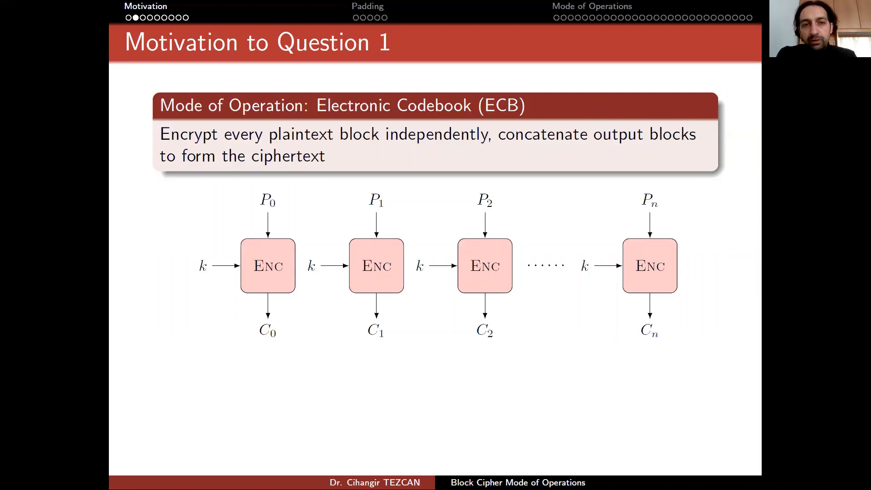
mouse_move(390, 154)
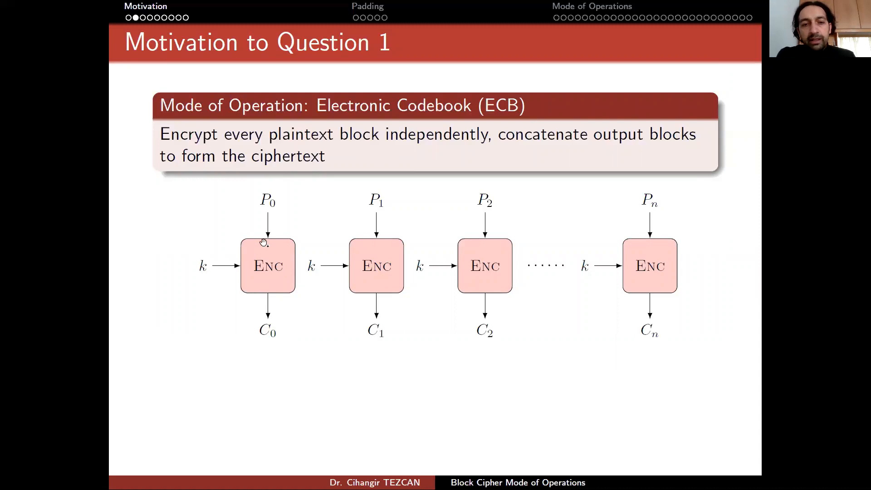
mouse_move(269, 305)
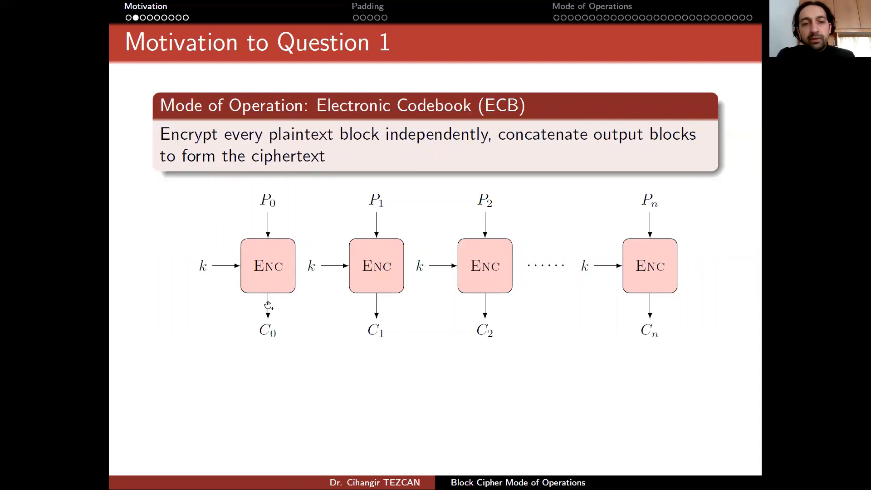
mouse_move(380, 210)
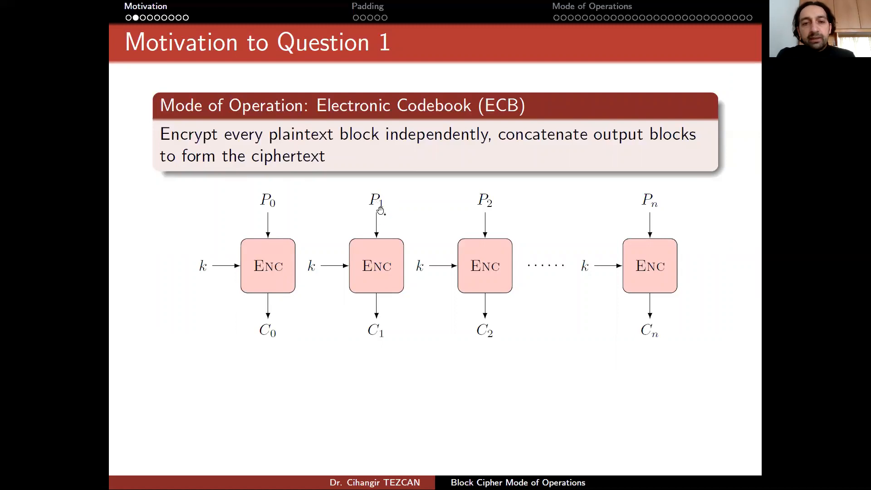
mouse_move(357, 326)
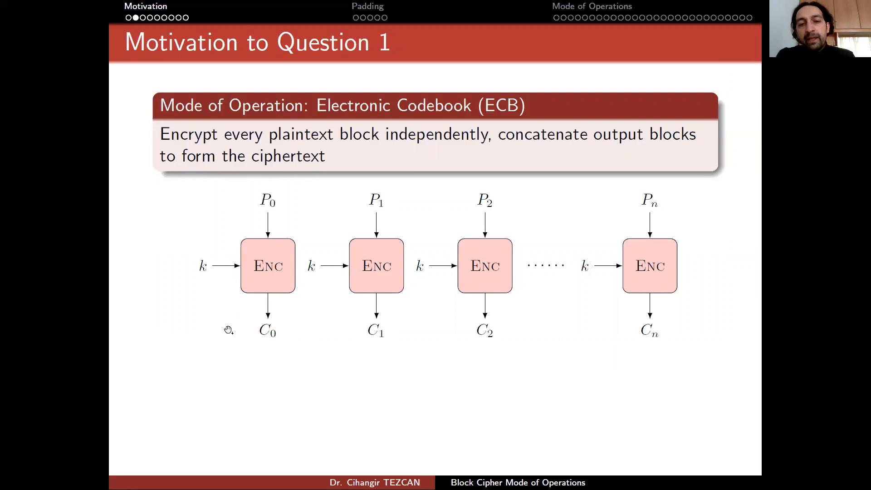
mouse_move(658, 350)
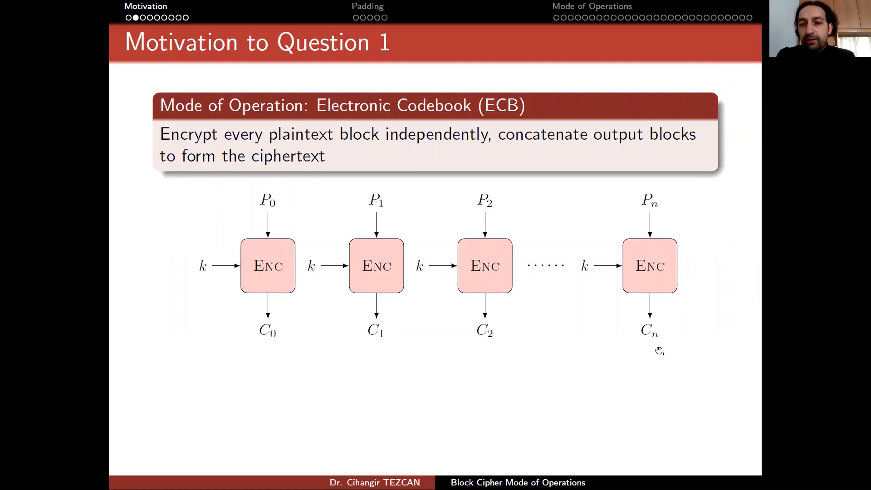
mouse_move(330, 350)
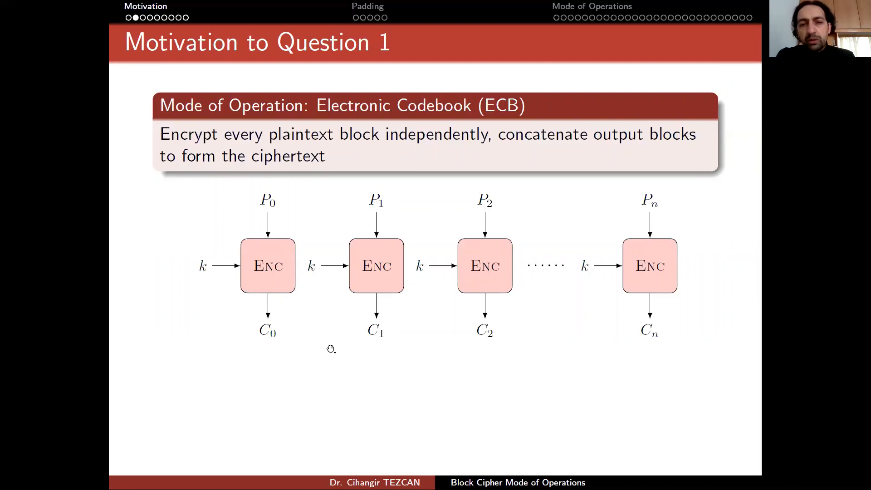
mouse_move(277, 209)
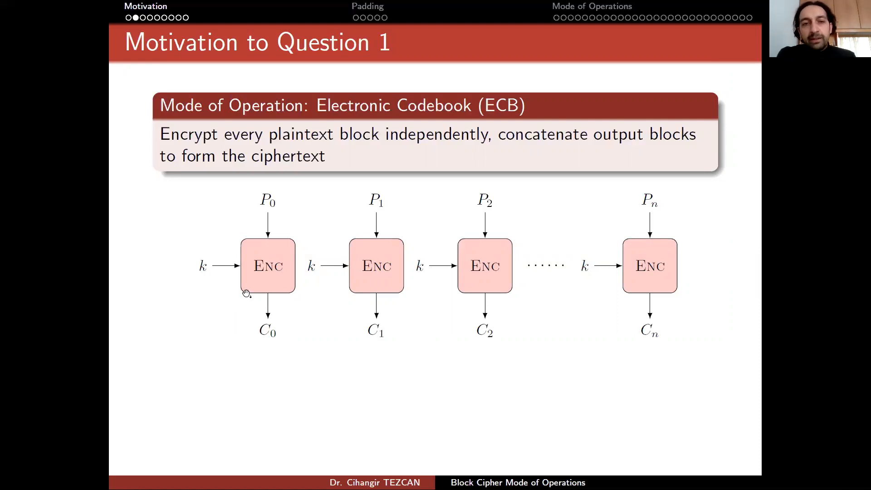
mouse_move(332, 303)
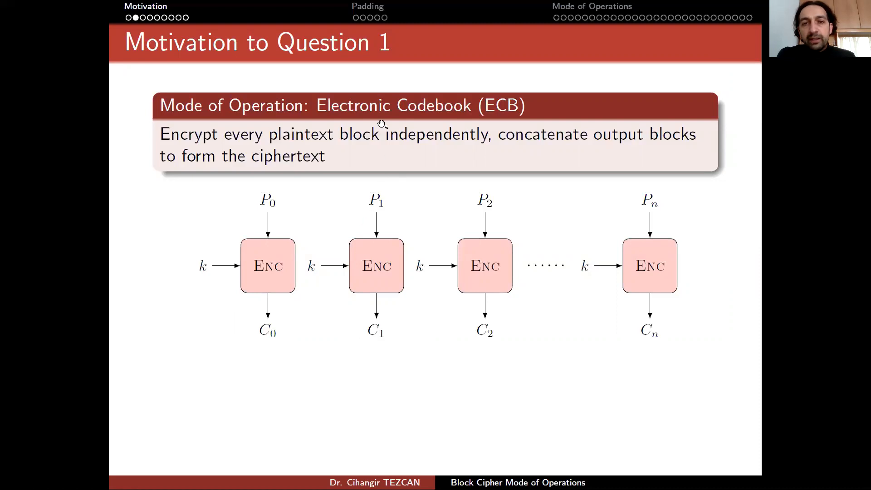
mouse_move(108, 245)
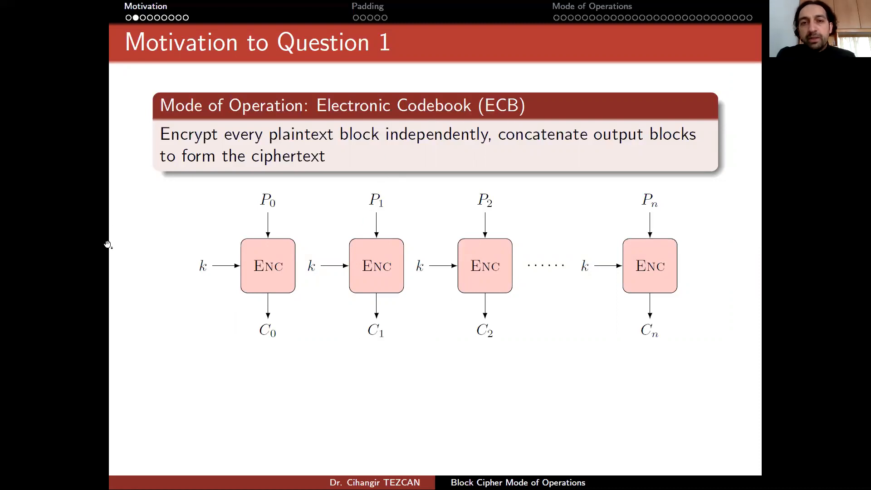
mouse_move(173, 230)
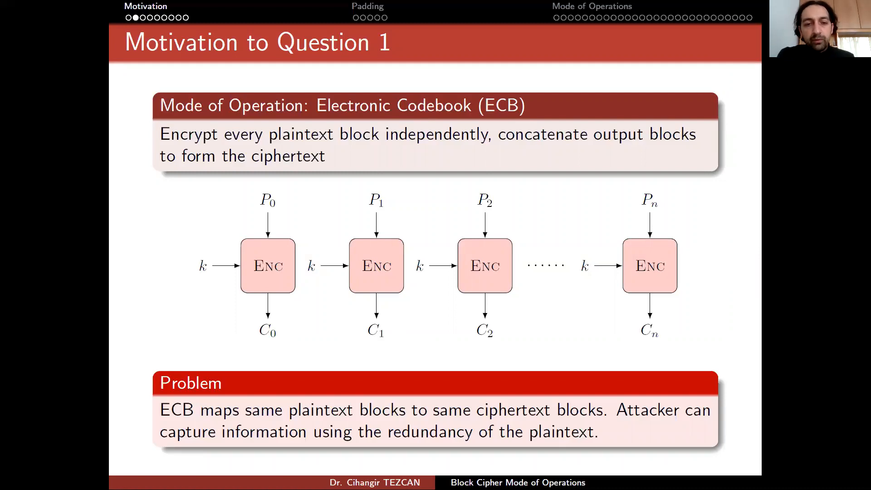
mouse_move(163, 262)
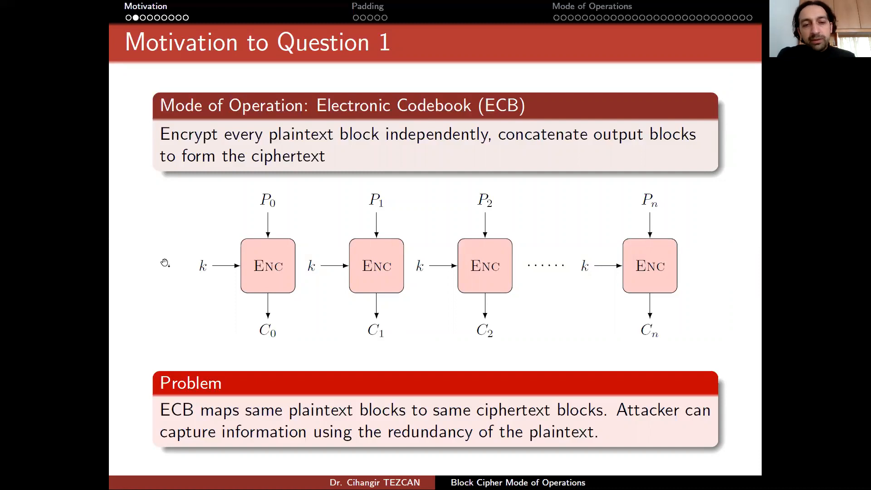
mouse_move(405, 427)
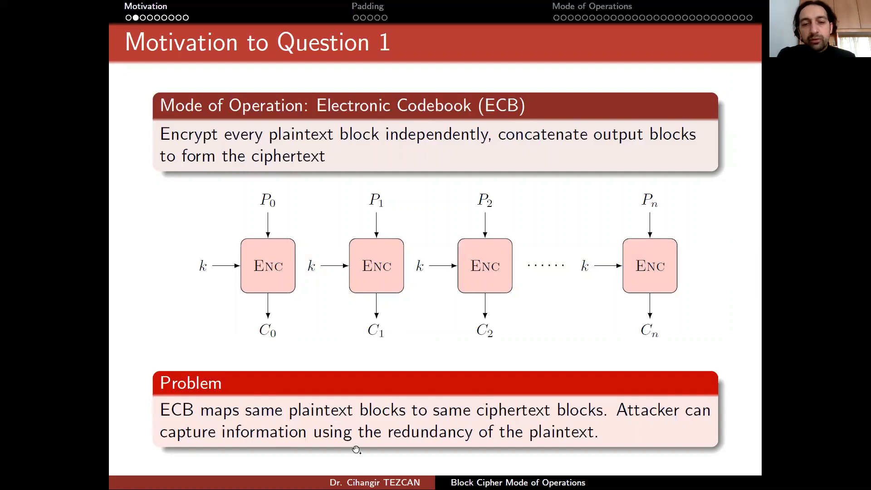
mouse_move(494, 447)
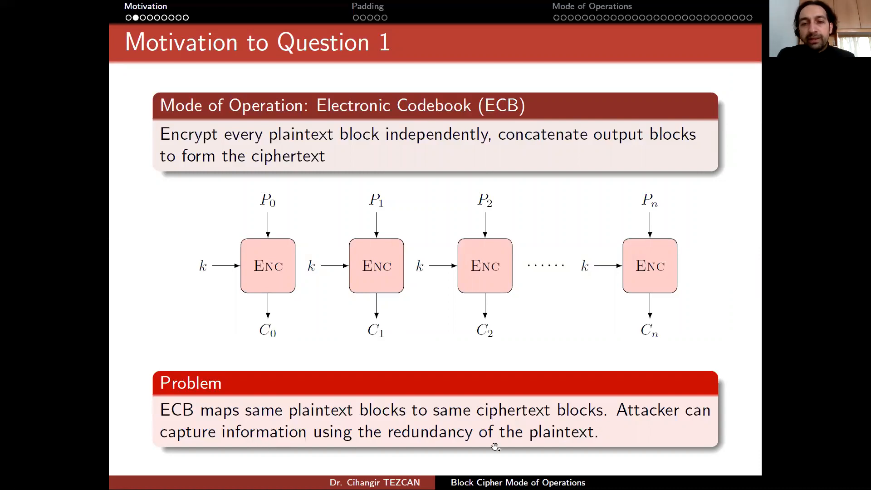
mouse_move(253, 244)
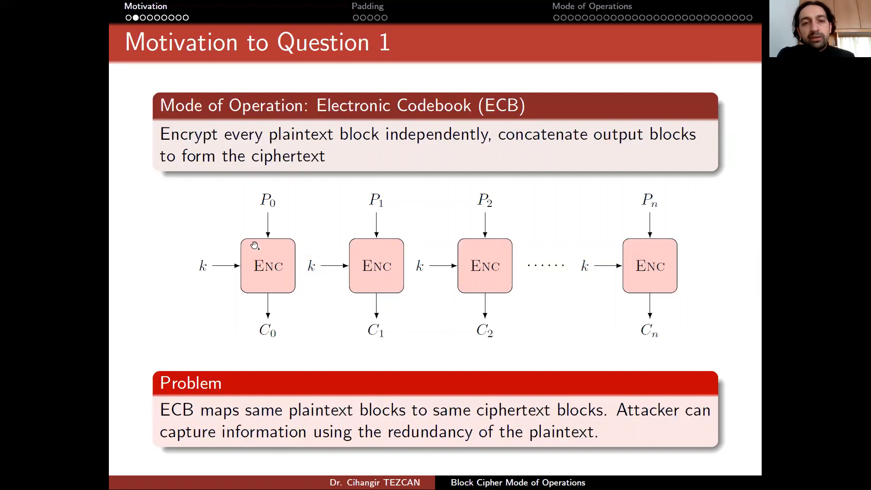
mouse_move(469, 217)
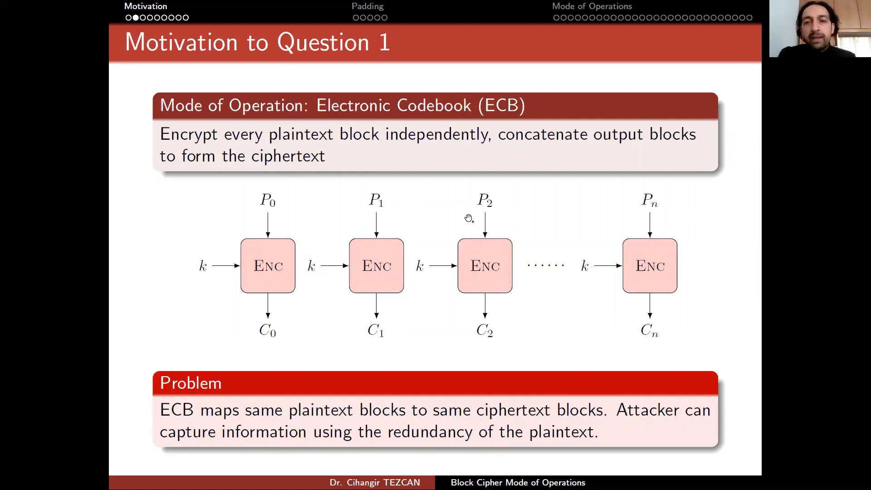
mouse_move(485, 215)
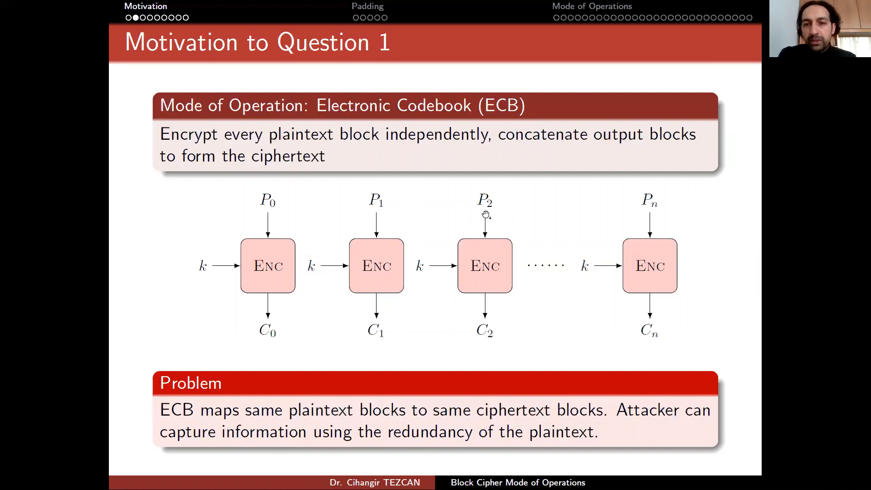
mouse_move(451, 188)
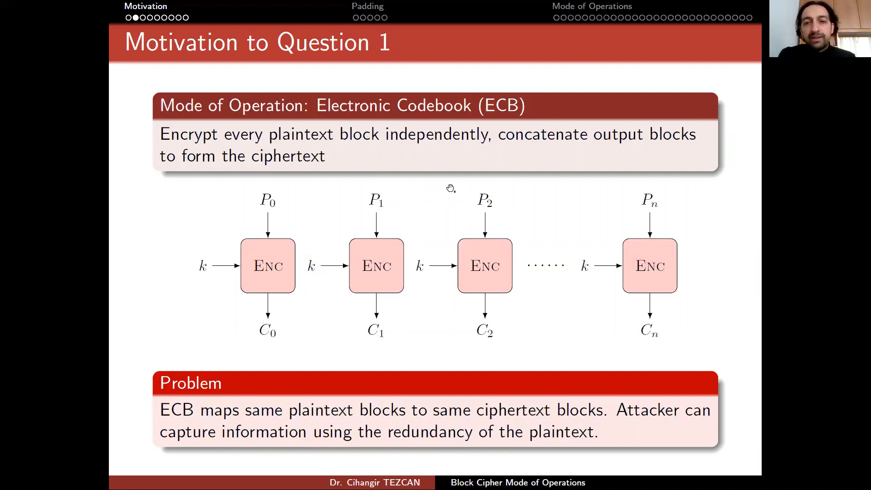
mouse_move(481, 216)
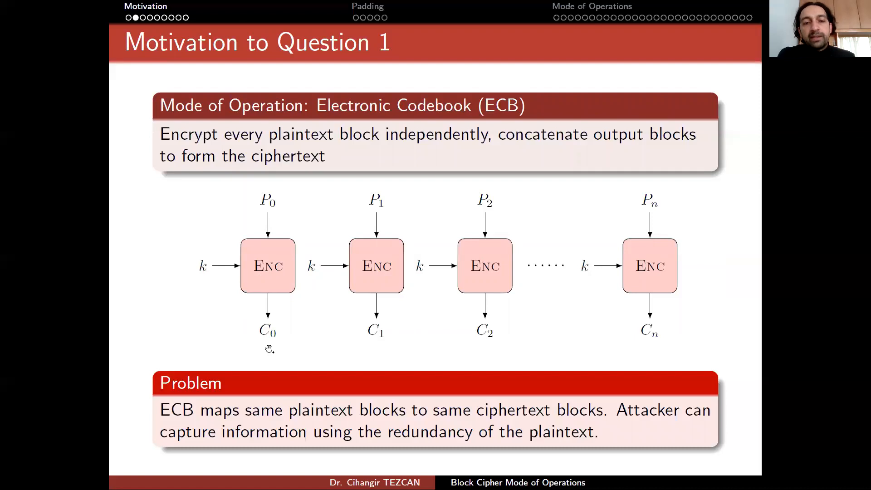
mouse_move(506, 325)
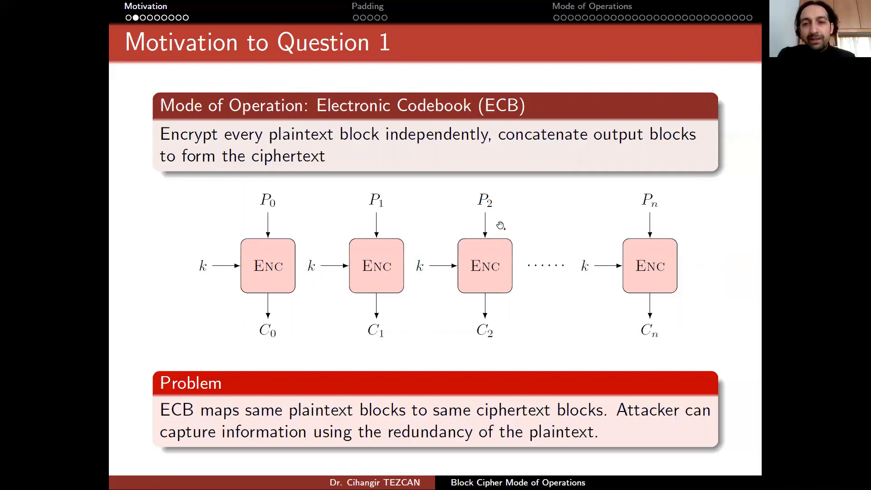
mouse_move(516, 311)
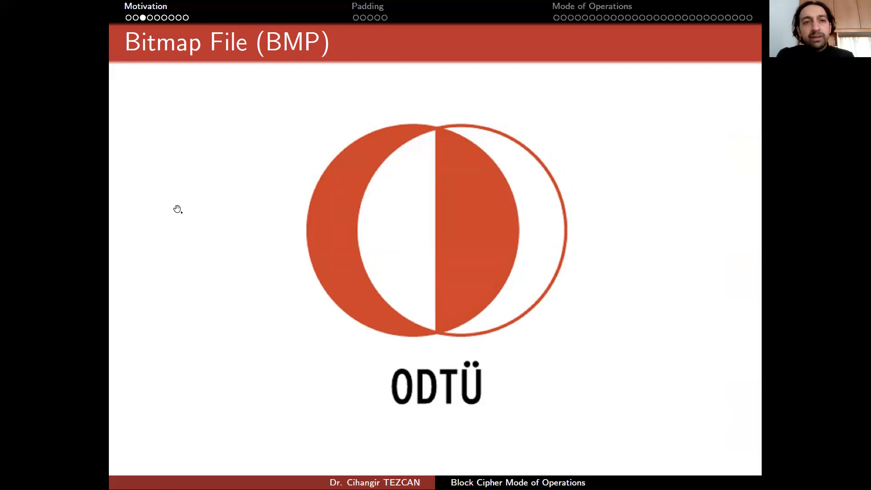
mouse_move(155, 136)
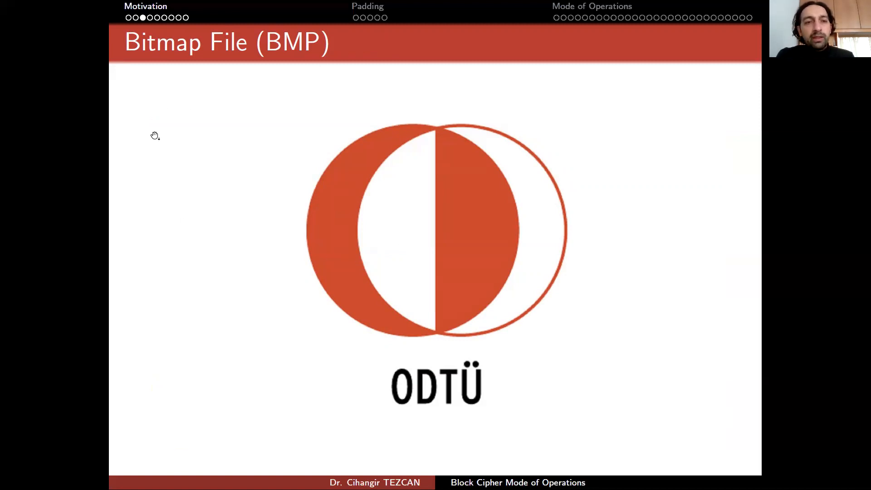
mouse_move(650, 42)
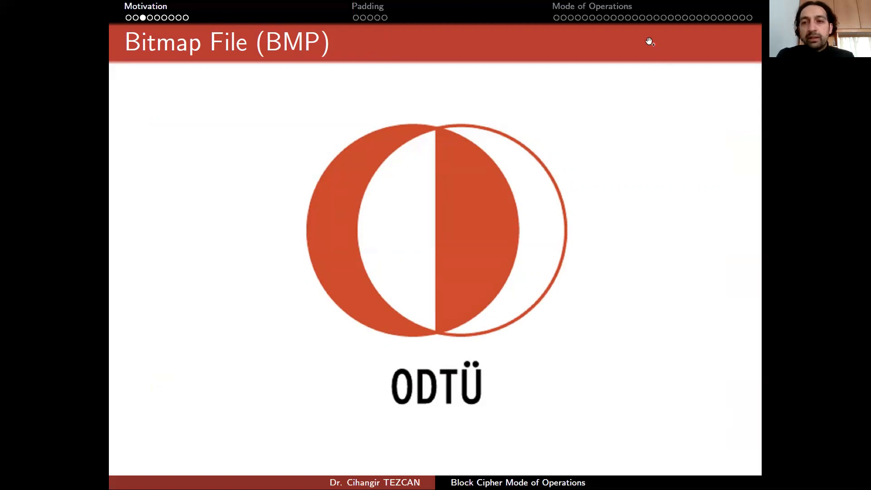
mouse_move(205, 179)
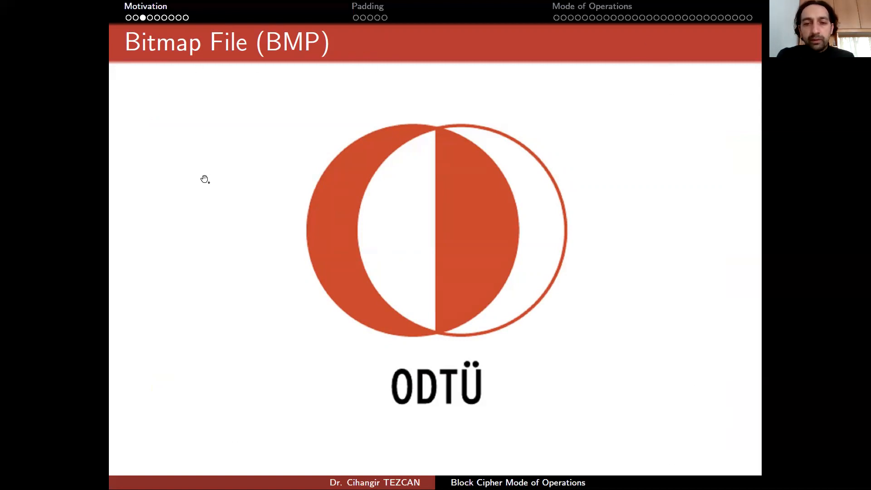
mouse_move(347, 238)
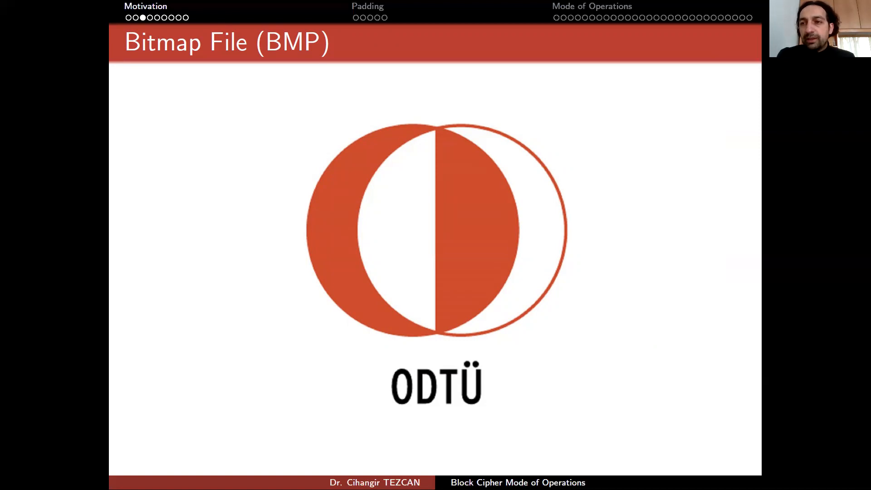
key(Right)
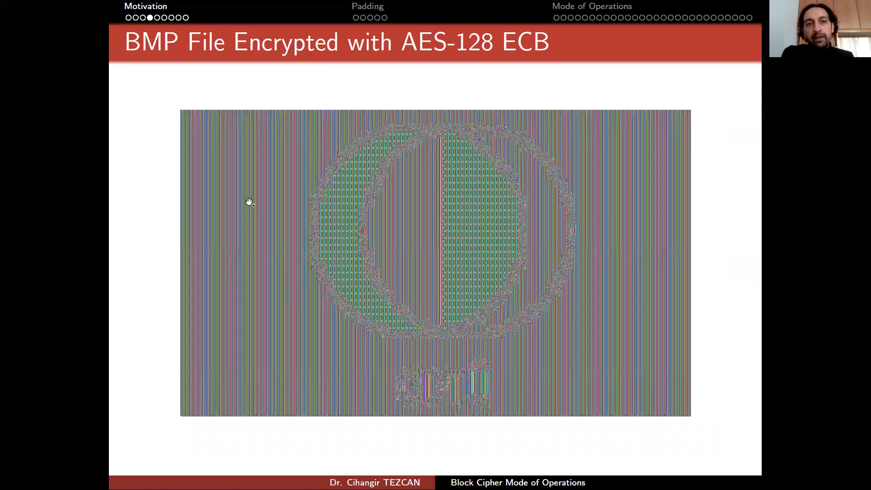
mouse_move(417, 65)
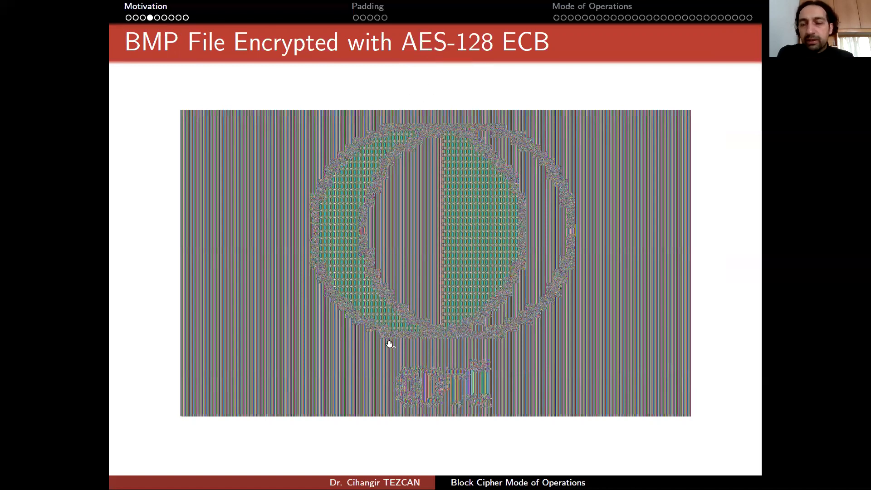
mouse_move(298, 179)
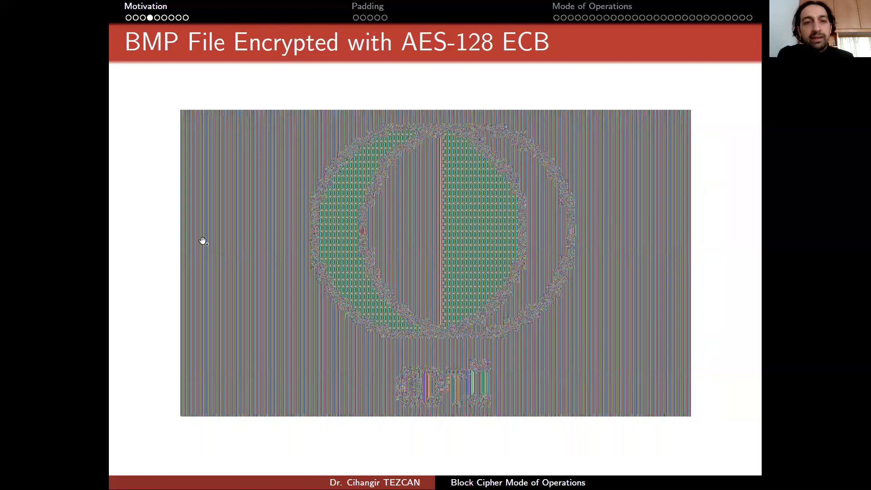
mouse_move(687, 398)
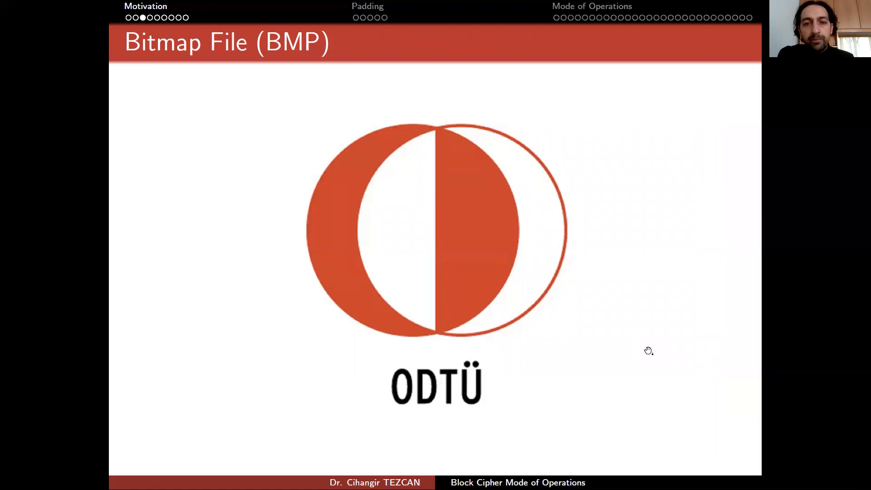
Step: Flip between the original ODTÜ logo and its AES-128 ECB encrypted version, ending on the encrypted slide
key(Right)
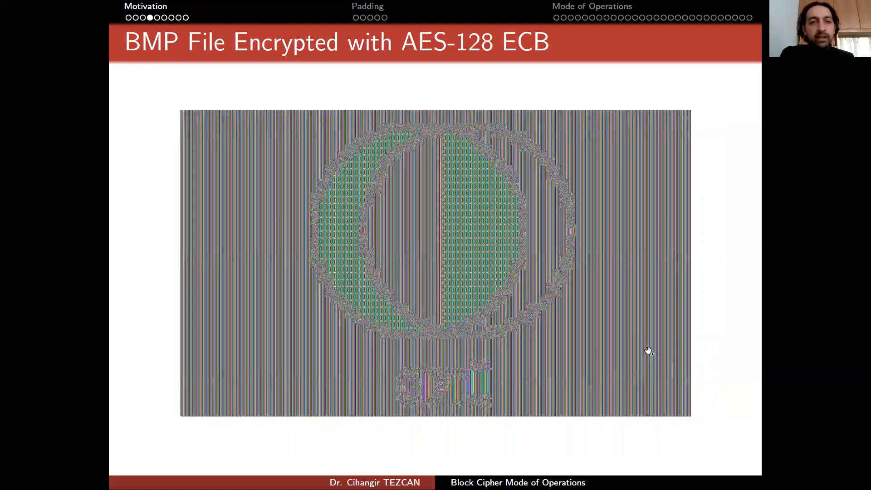
mouse_move(632, 340)
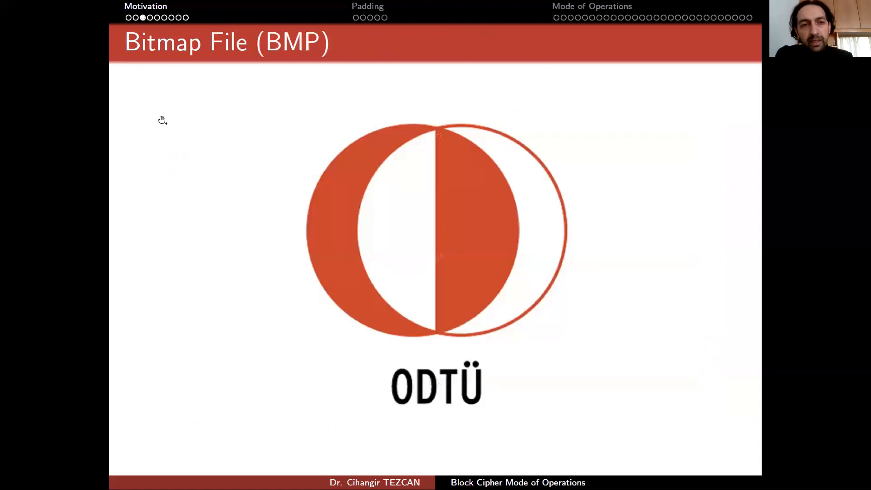
mouse_move(182, 124)
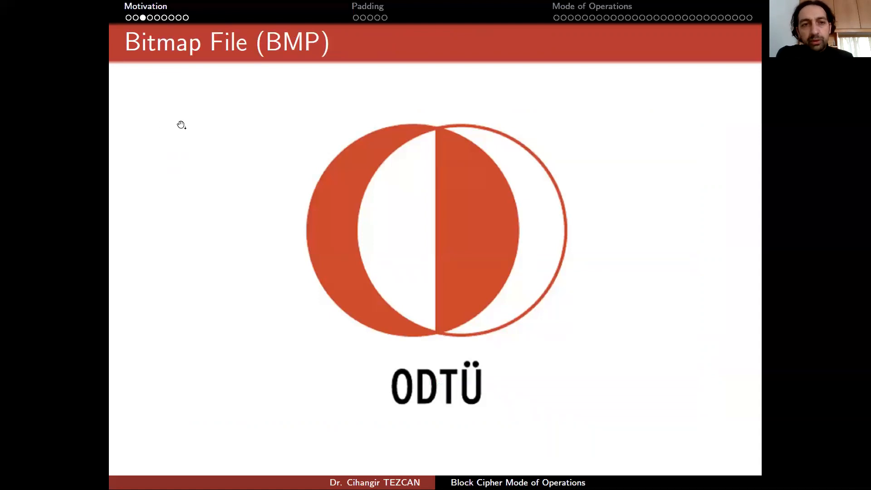
mouse_move(195, 122)
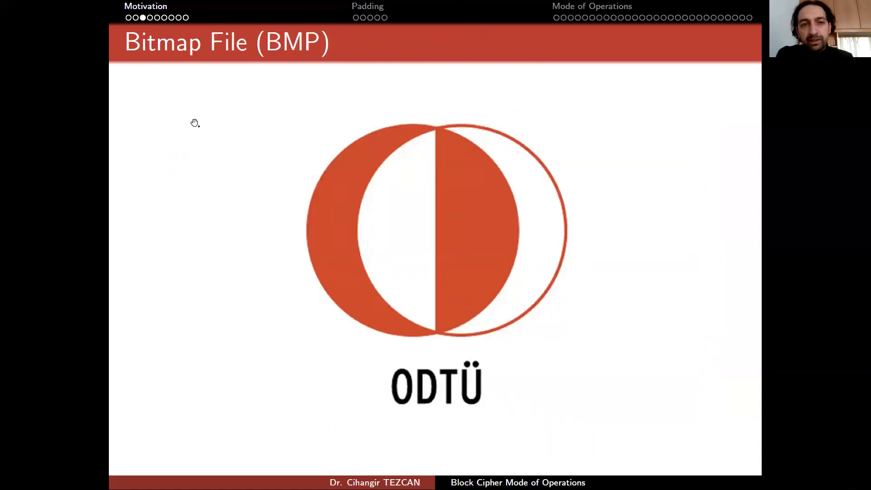
mouse_move(327, 117)
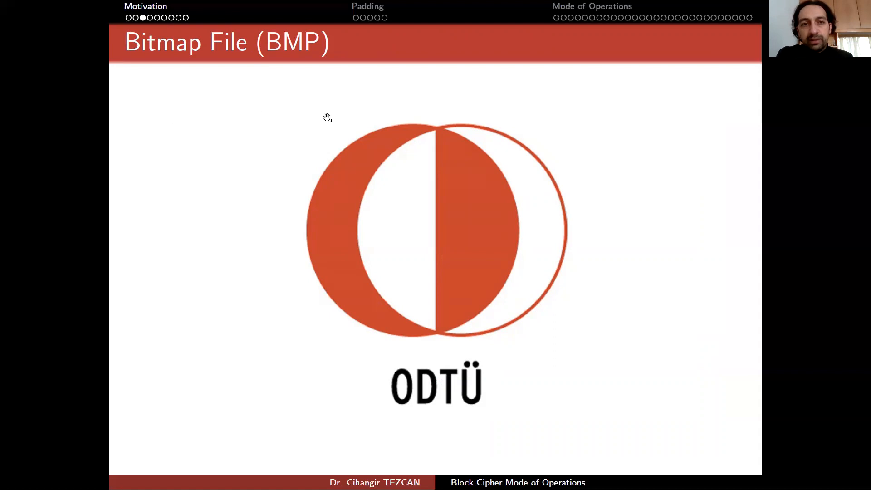
mouse_move(178, 117)
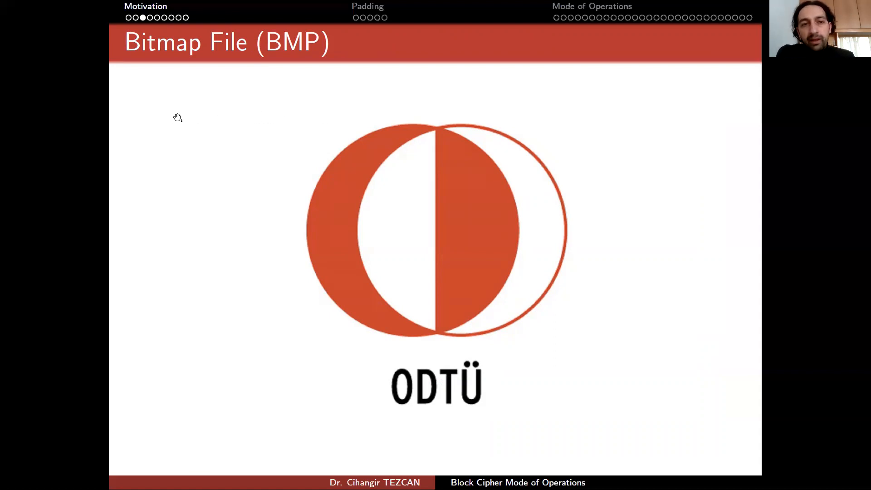
mouse_move(182, 119)
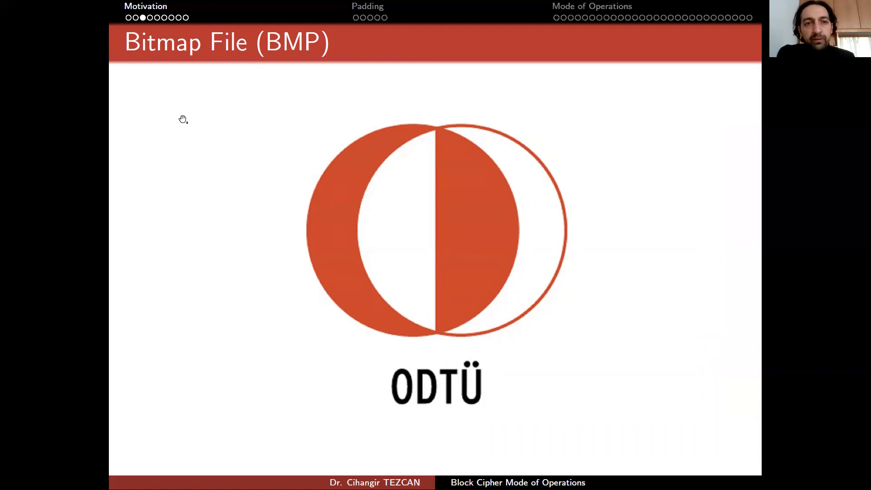
mouse_move(186, 118)
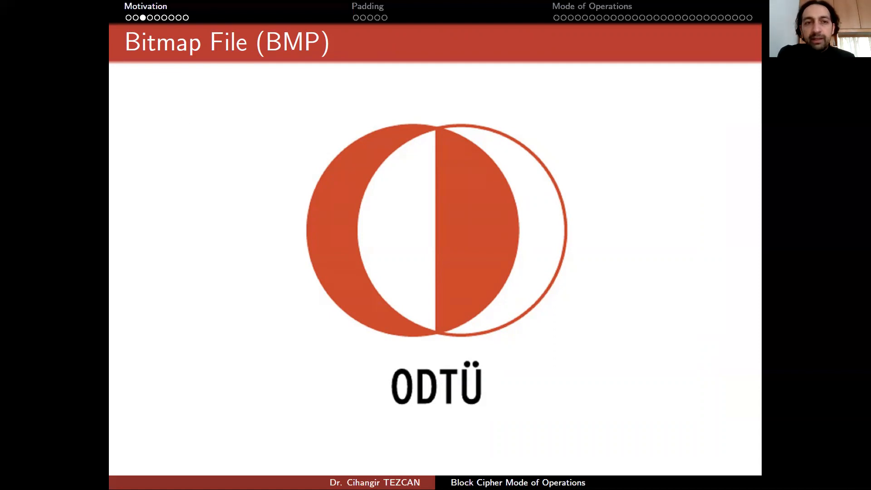
mouse_move(174, 118)
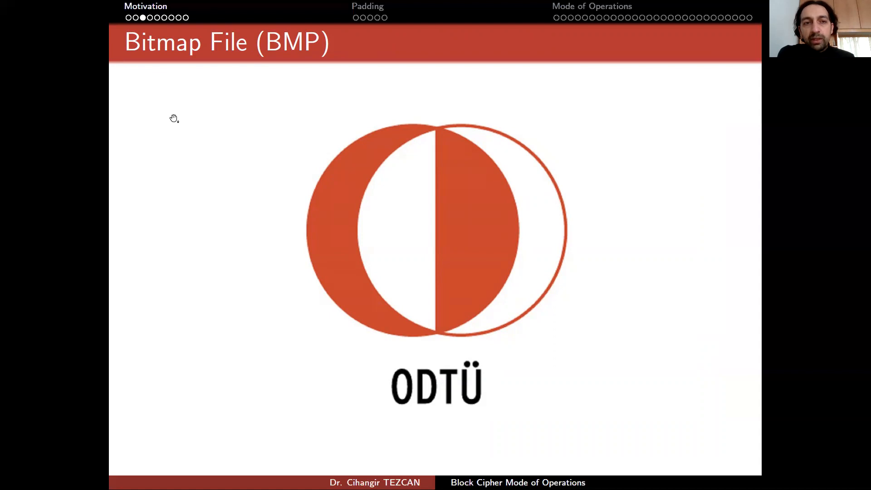
mouse_move(182, 118)
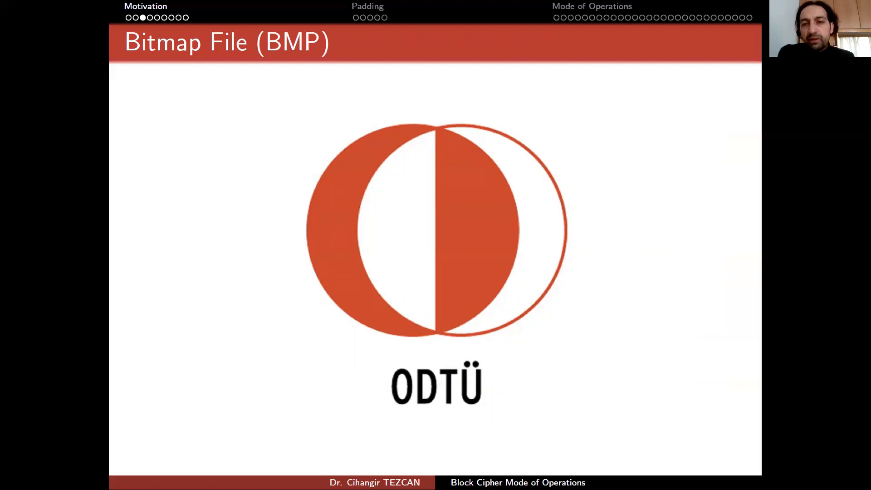
mouse_move(190, 120)
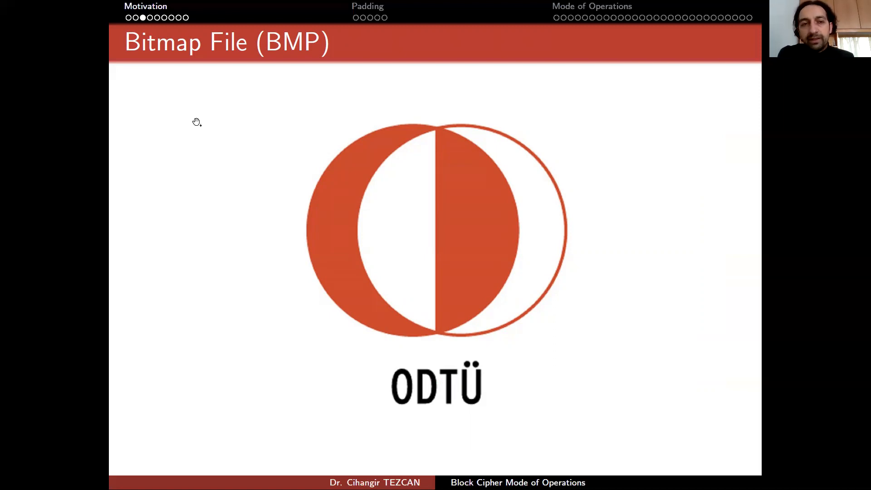
key(Right)
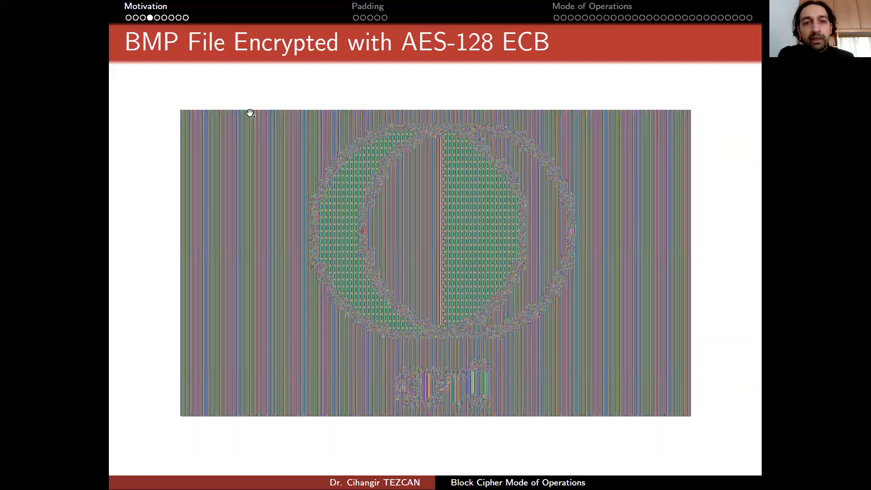
mouse_move(97, 165)
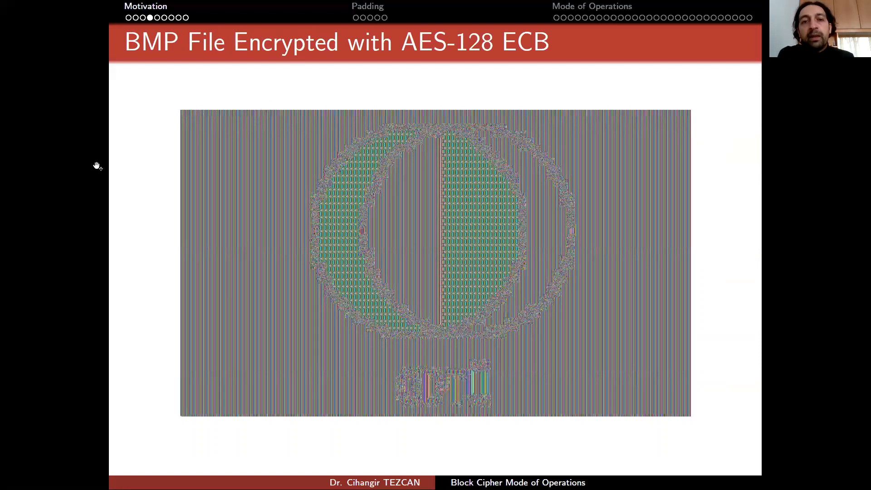
mouse_move(133, 264)
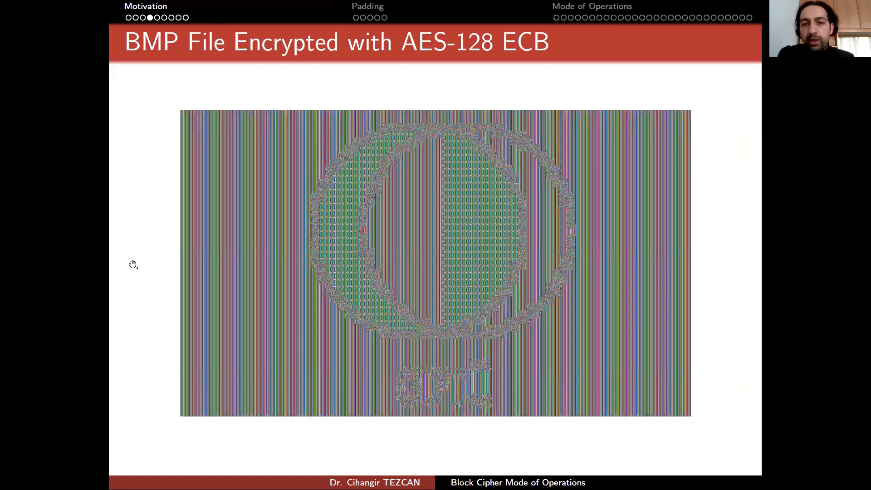
mouse_move(211, 279)
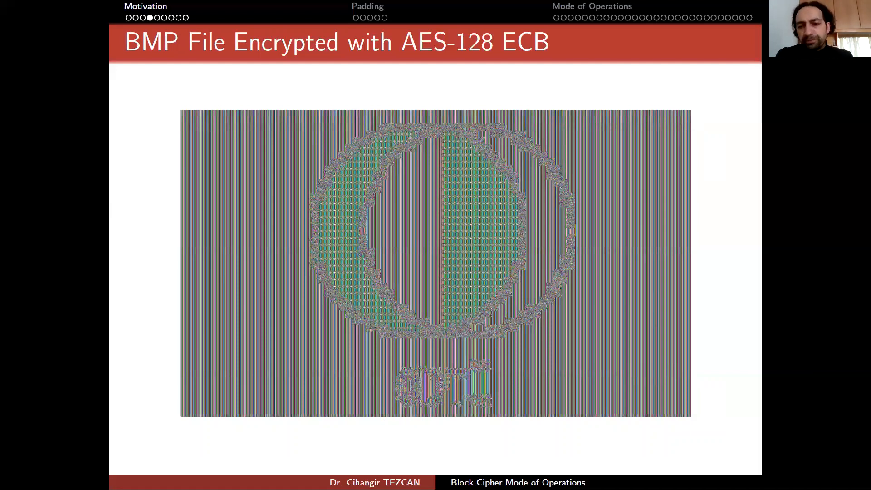
mouse_move(310, 154)
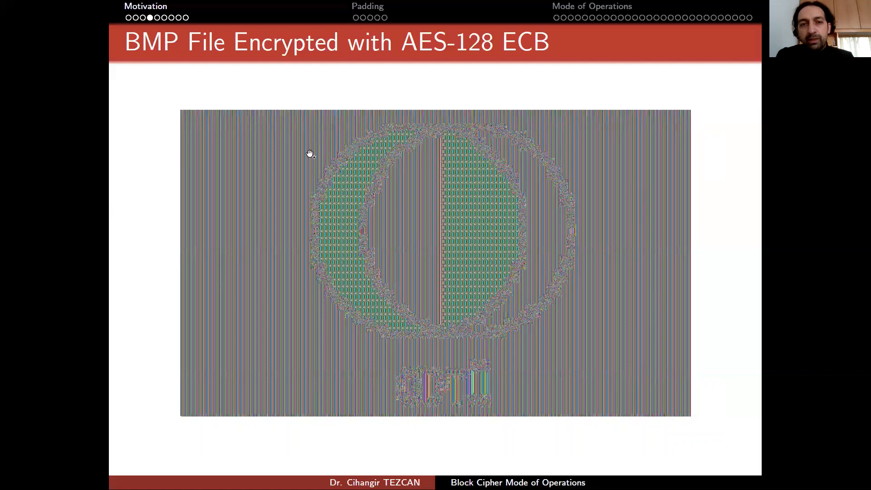
mouse_move(681, 186)
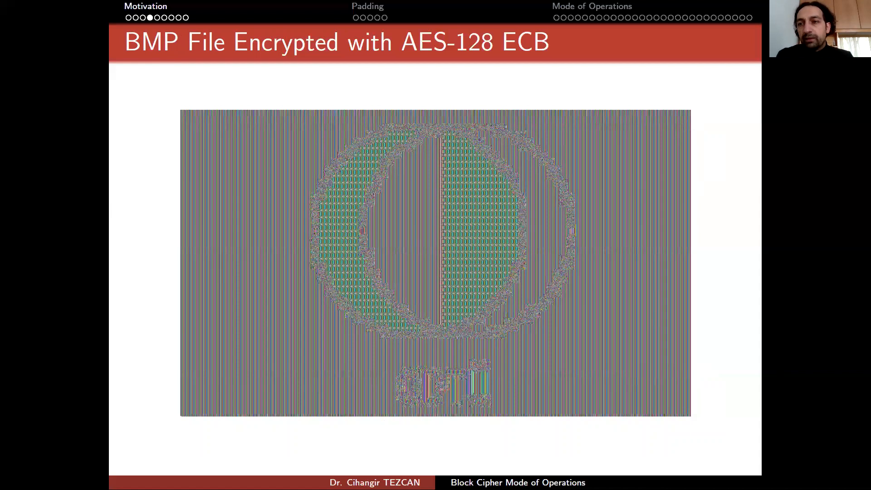
mouse_move(604, 163)
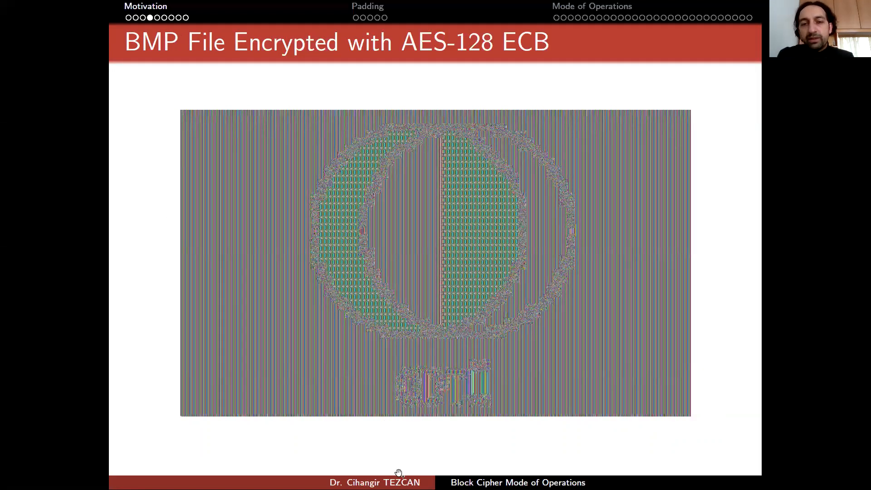
mouse_move(477, 317)
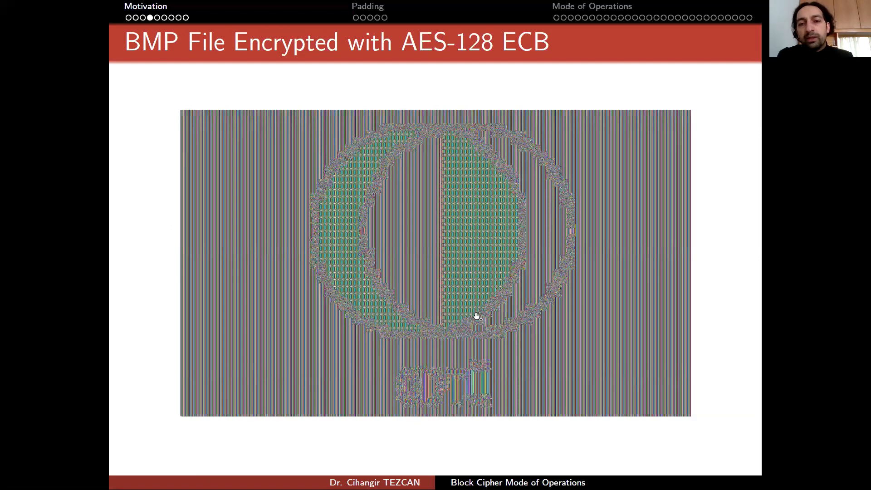
mouse_move(545, 306)
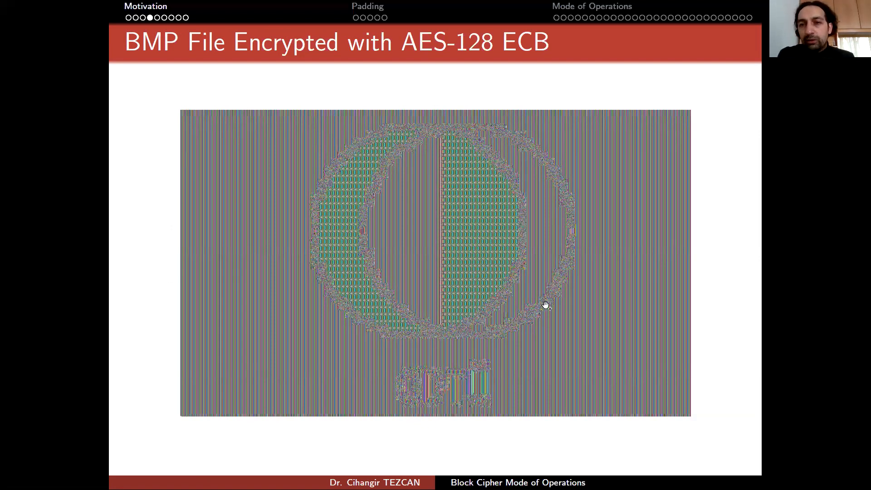
mouse_move(216, 183)
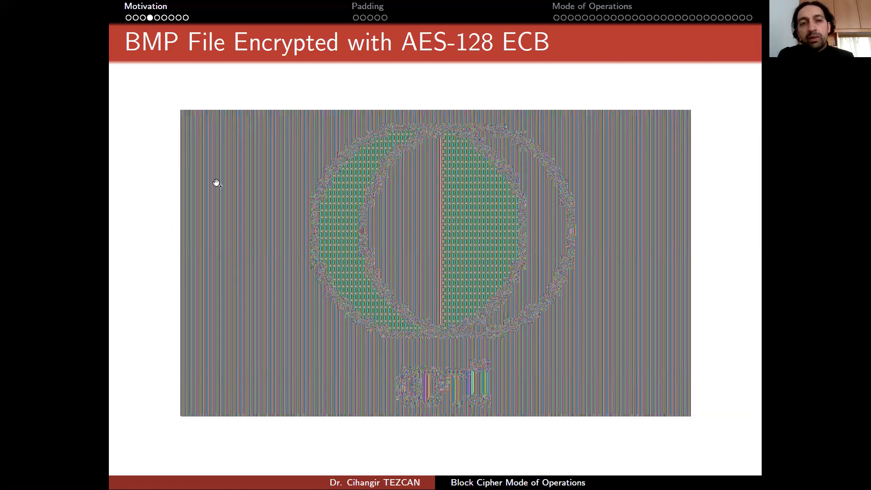
mouse_move(356, 243)
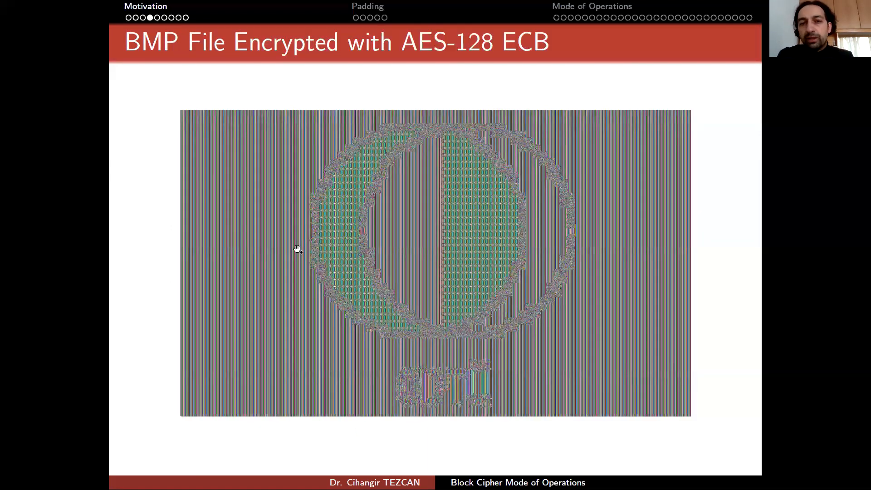
mouse_move(190, 206)
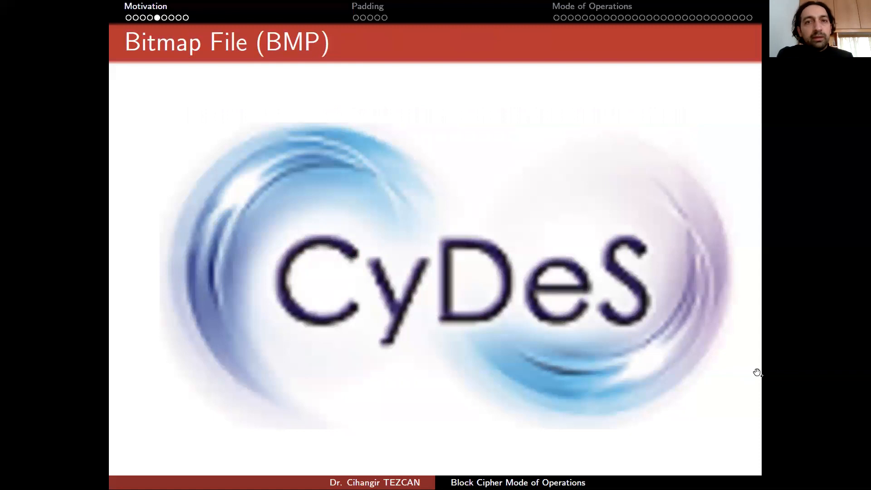
mouse_move(580, 363)
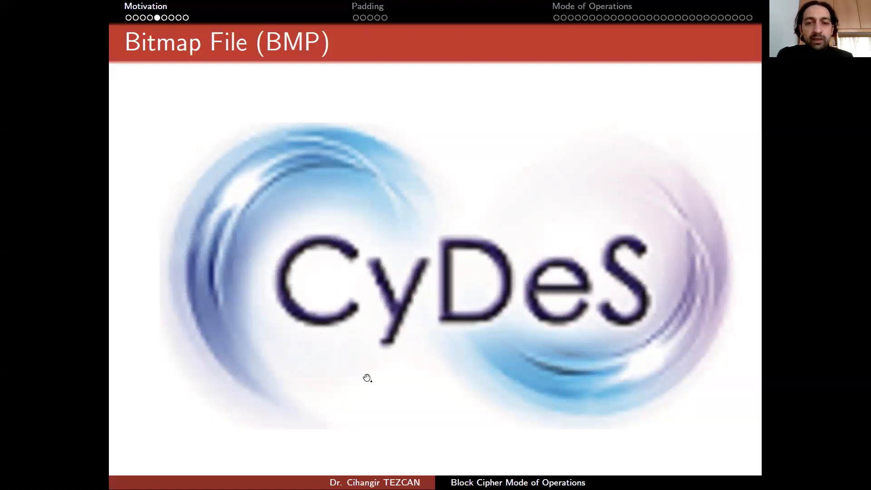
mouse_move(268, 114)
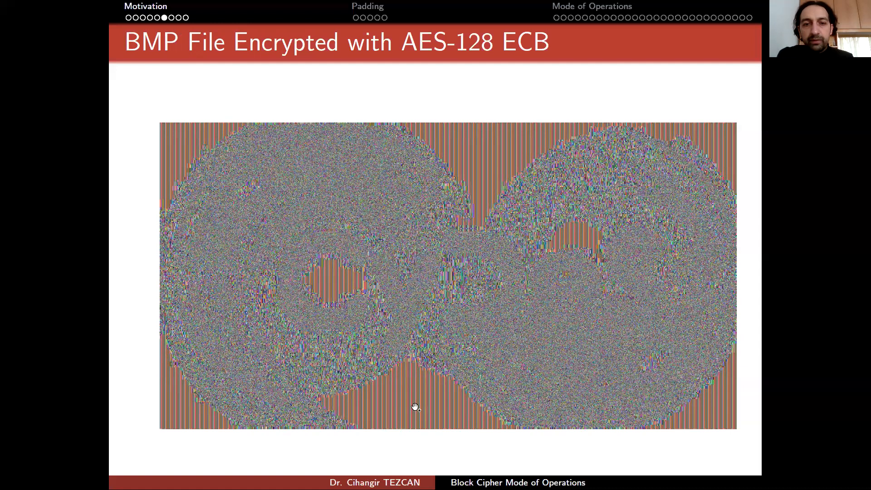
mouse_move(428, 308)
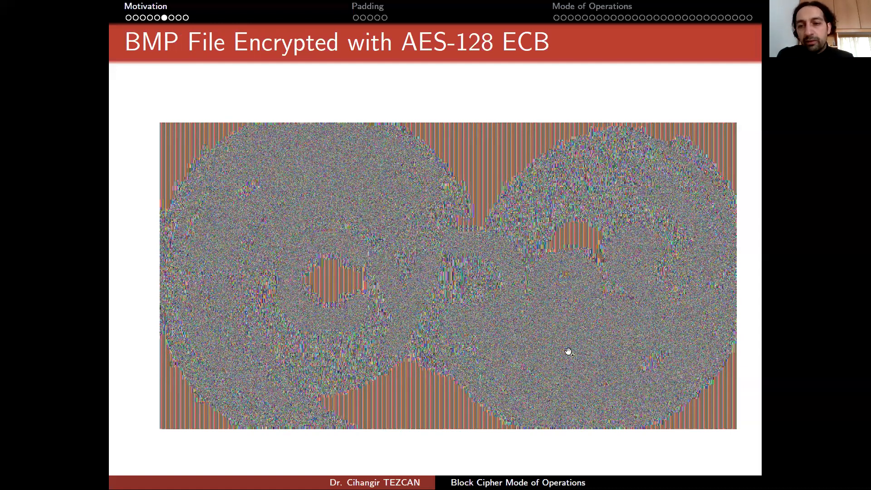
mouse_move(436, 322)
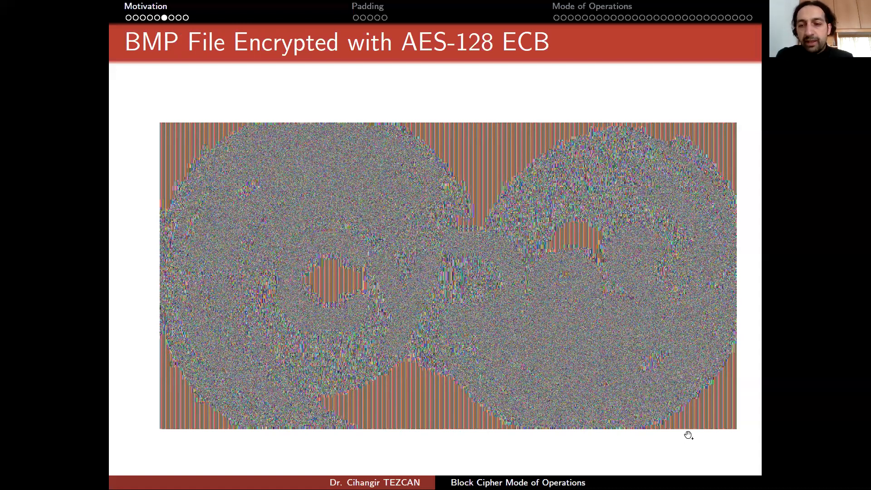
mouse_move(502, 224)
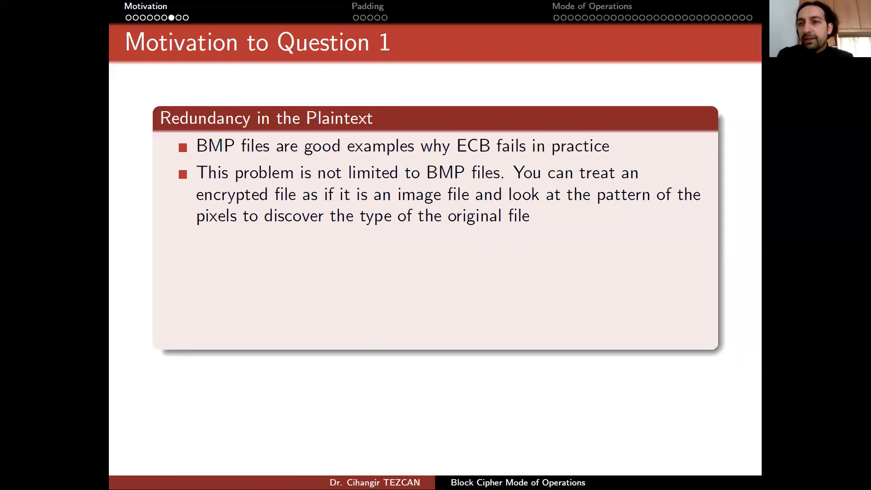
mouse_move(317, 209)
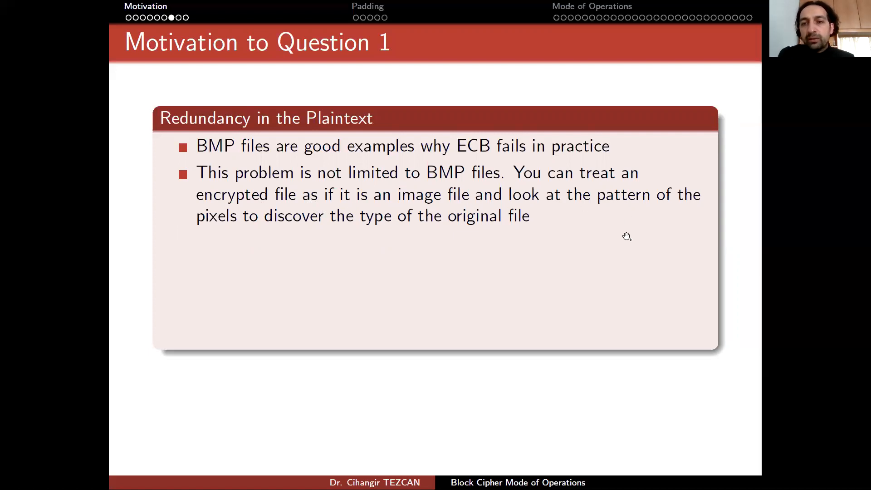
mouse_move(383, 284)
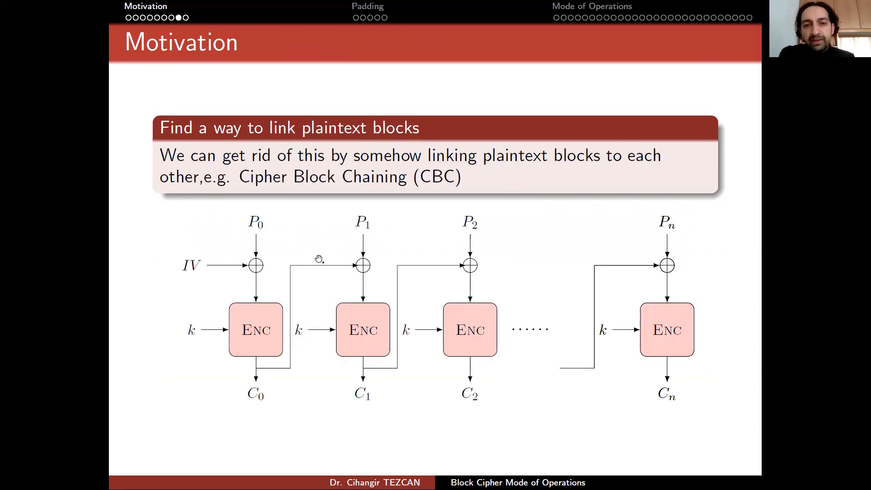
mouse_move(456, 199)
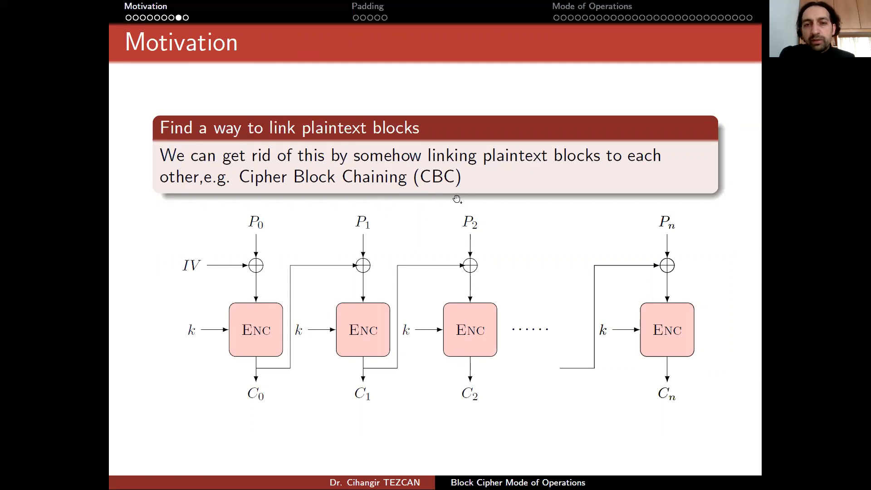
mouse_move(261, 225)
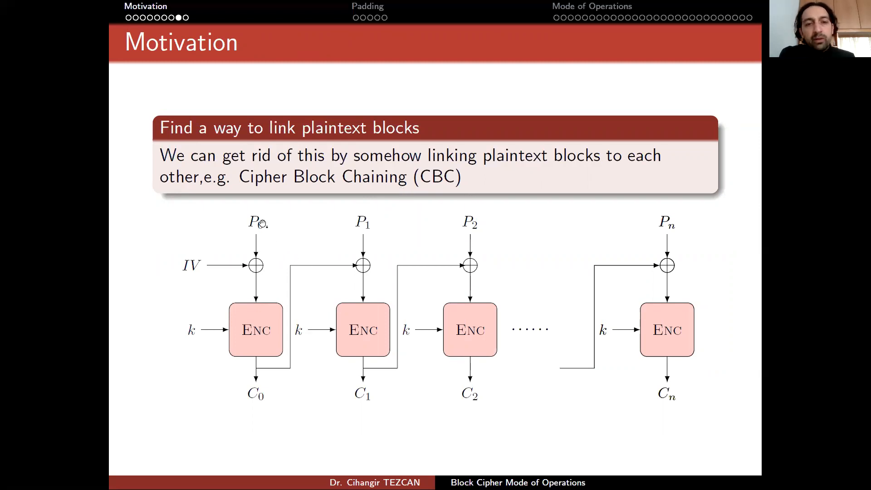
mouse_move(256, 376)
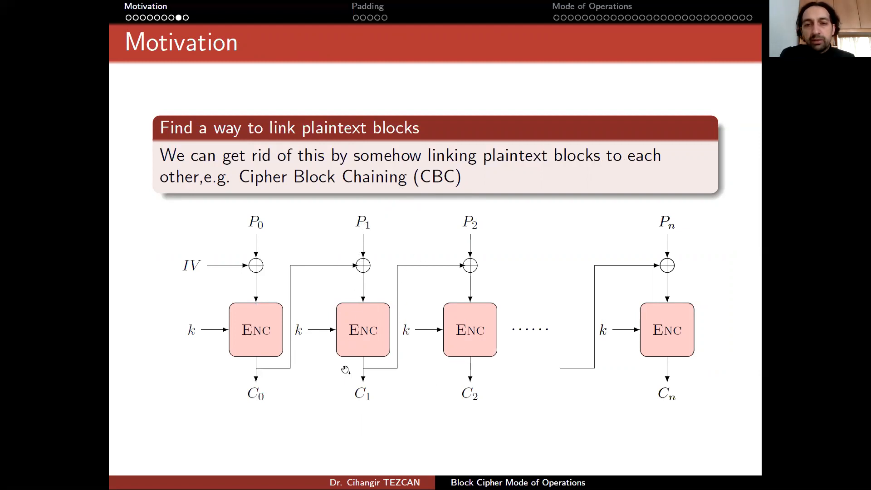
mouse_move(521, 348)
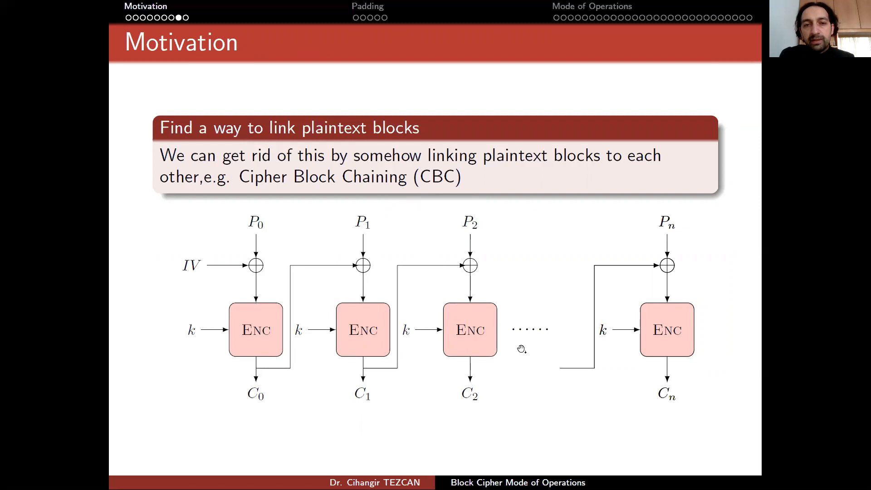
mouse_move(420, 357)
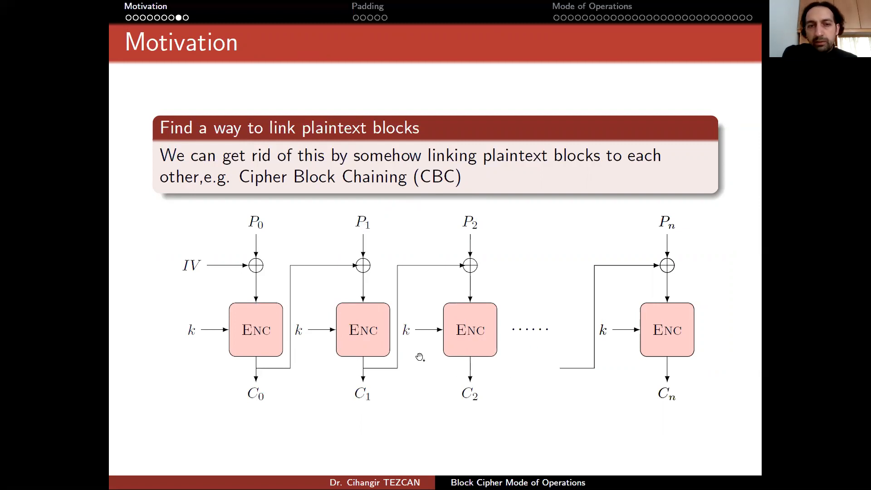
mouse_move(425, 295)
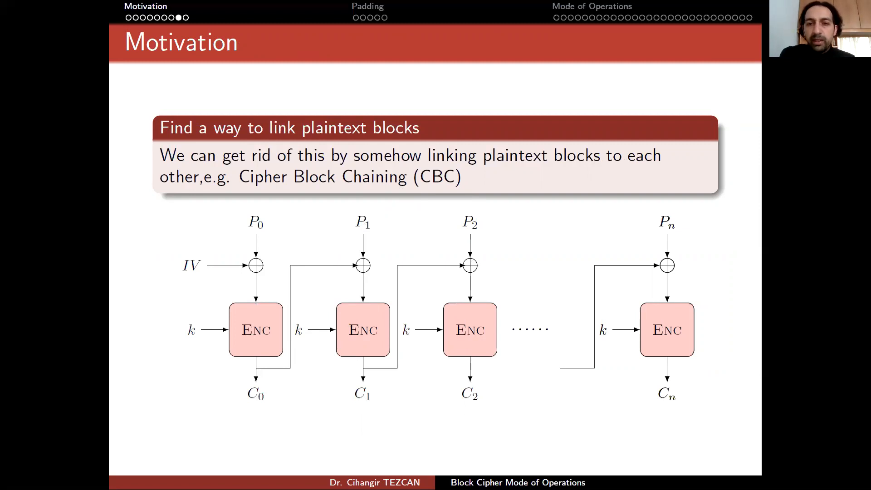
mouse_move(362, 236)
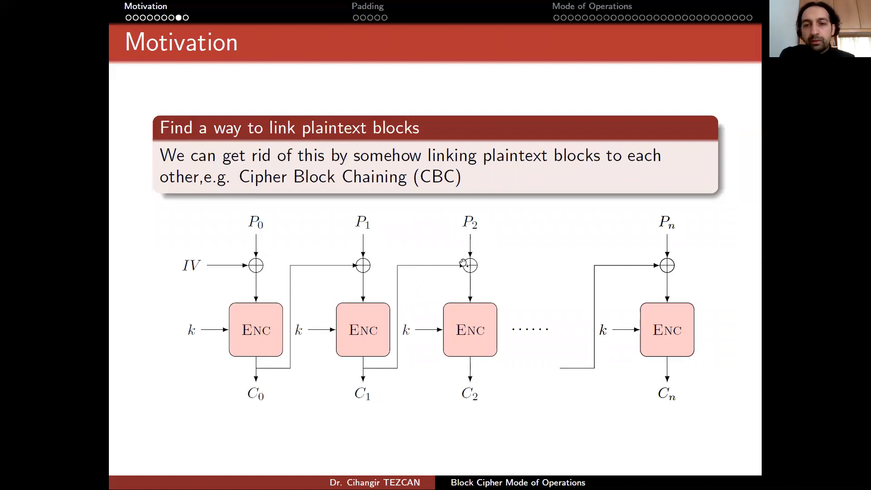
mouse_move(388, 240)
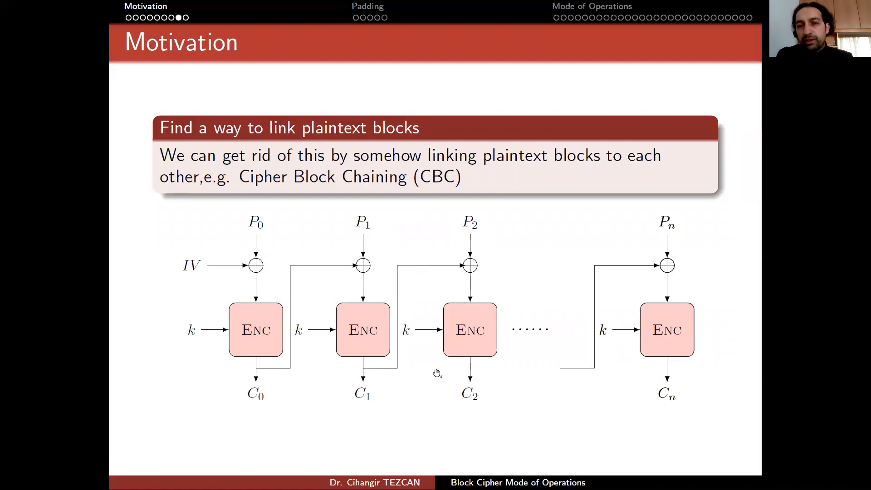
mouse_move(291, 358)
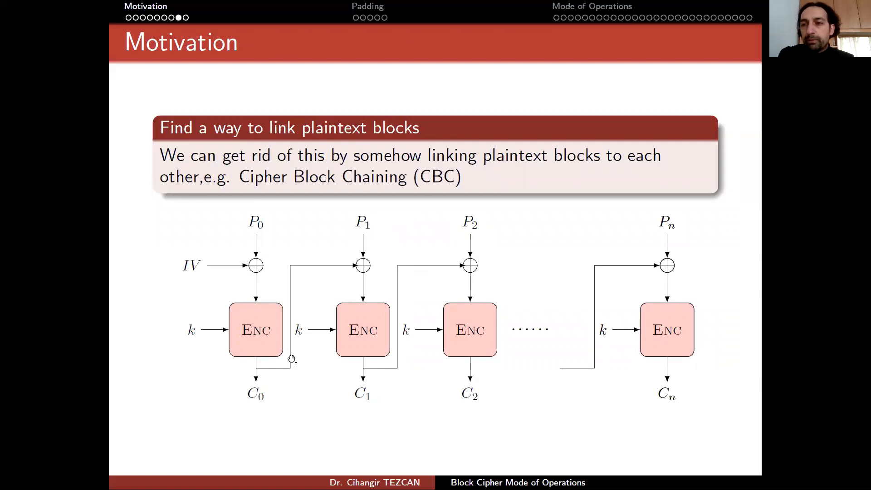
mouse_move(545, 247)
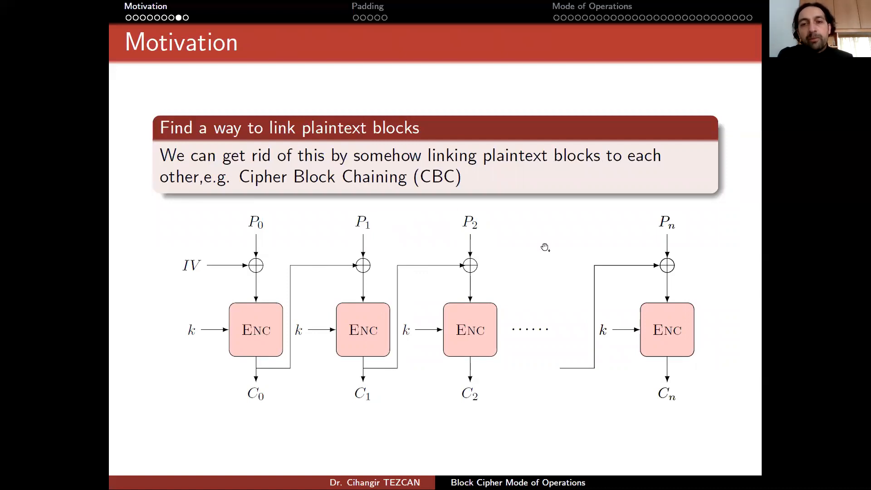
mouse_move(470, 298)
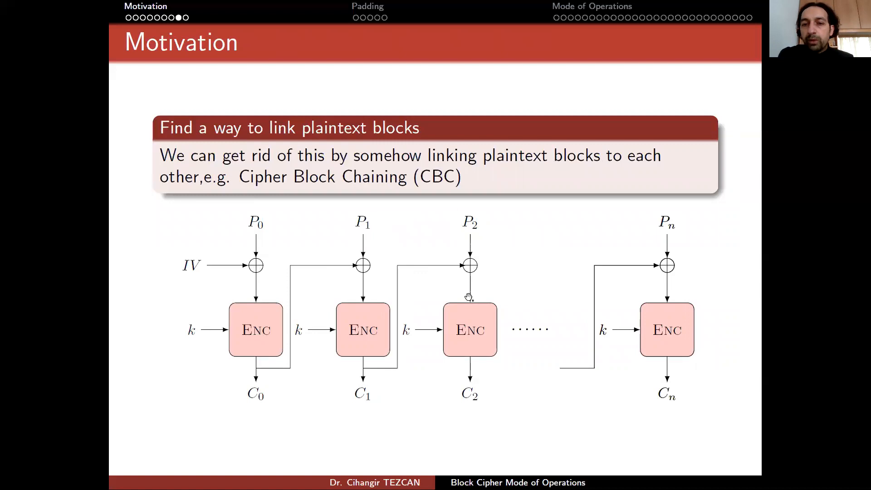
mouse_move(369, 408)
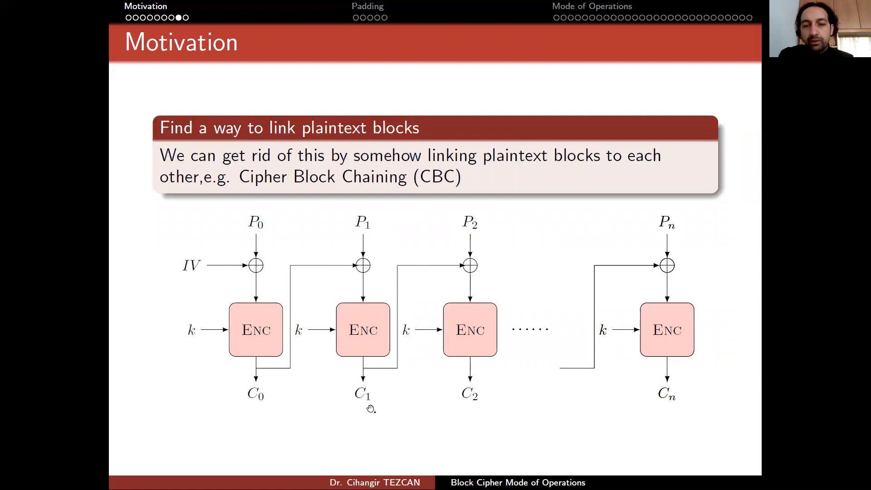
mouse_move(364, 251)
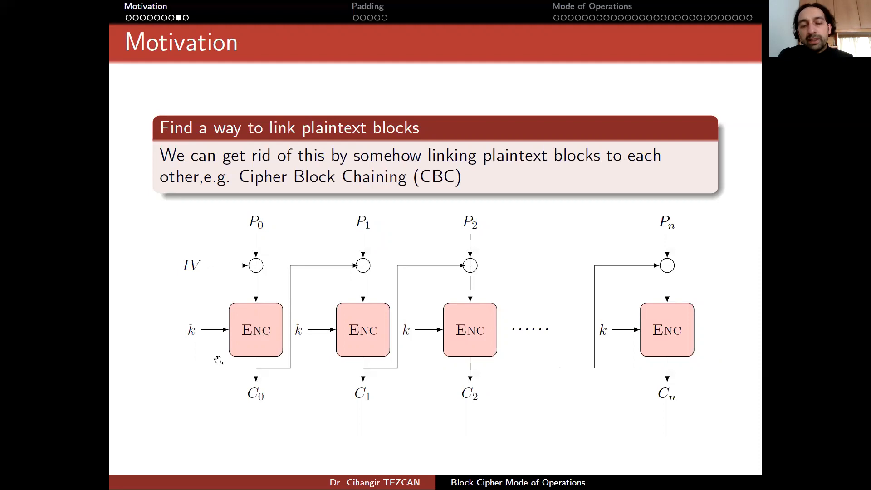
mouse_move(684, 362)
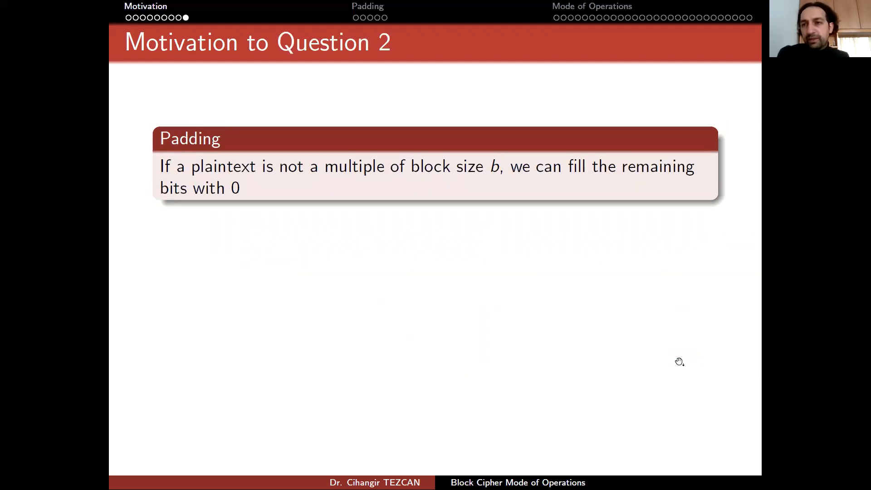
mouse_move(294, 310)
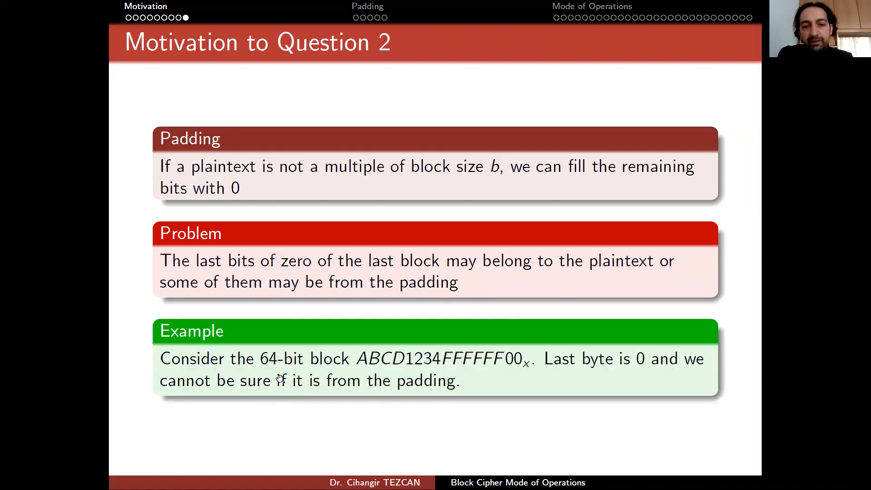
mouse_move(413, 371)
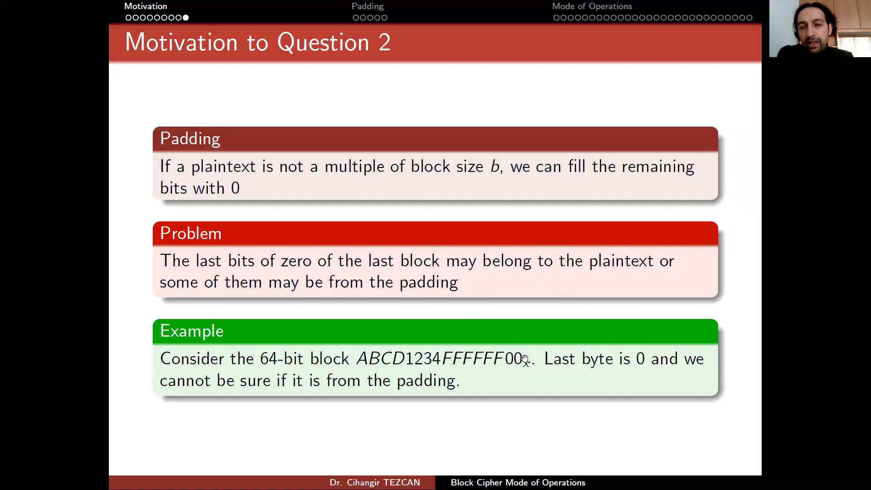
mouse_move(502, 367)
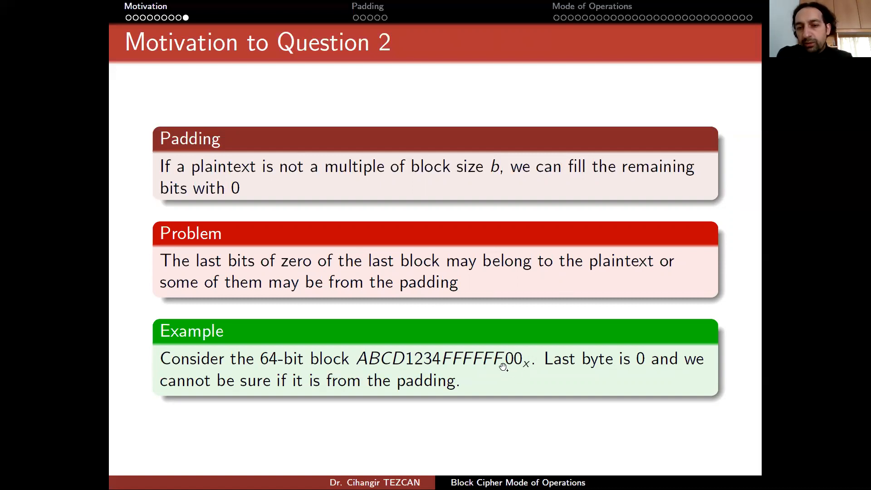
mouse_move(376, 336)
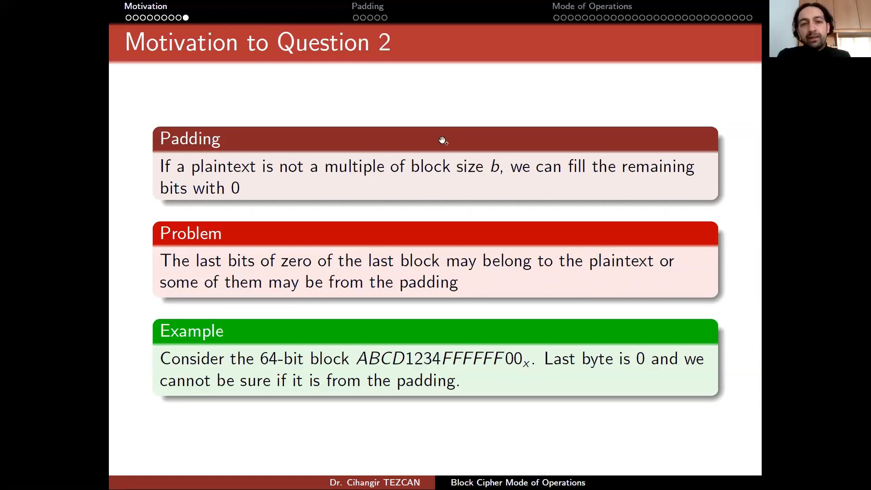
mouse_move(454, 16)
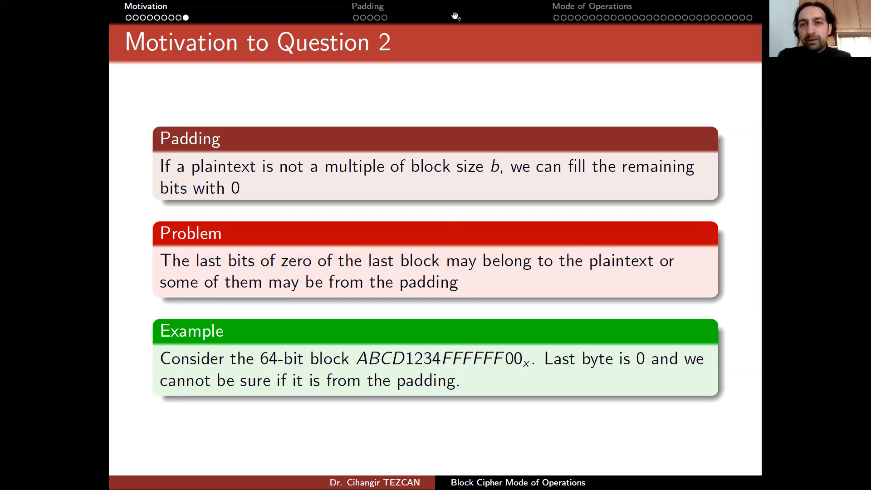